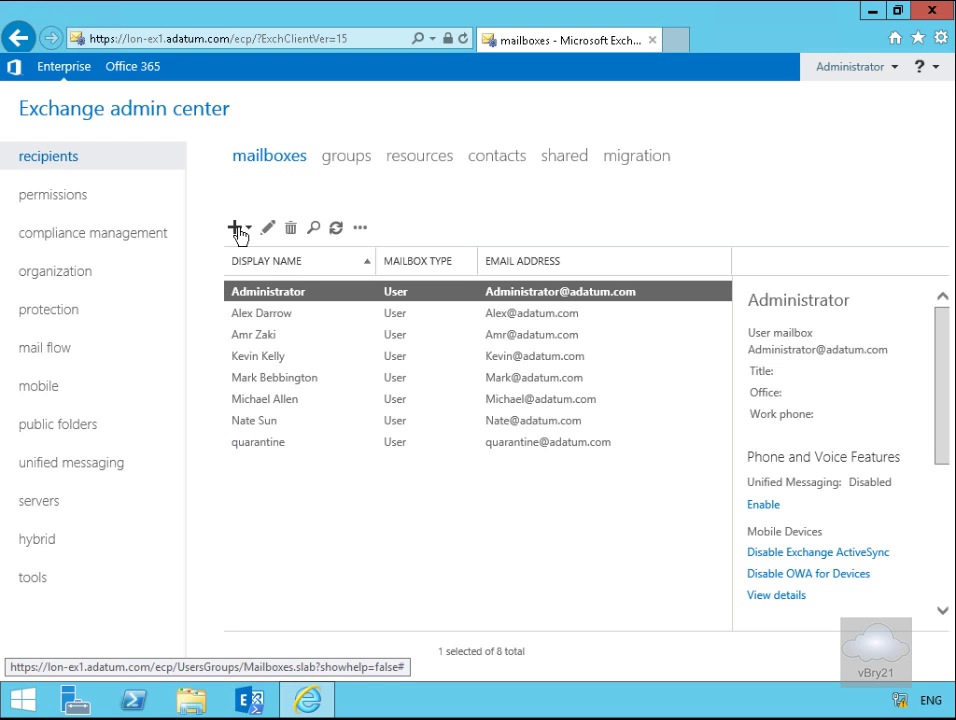
Step: Choose User mailbox from the add-mailbox menu in recipients > mailboxes
click(234, 227)
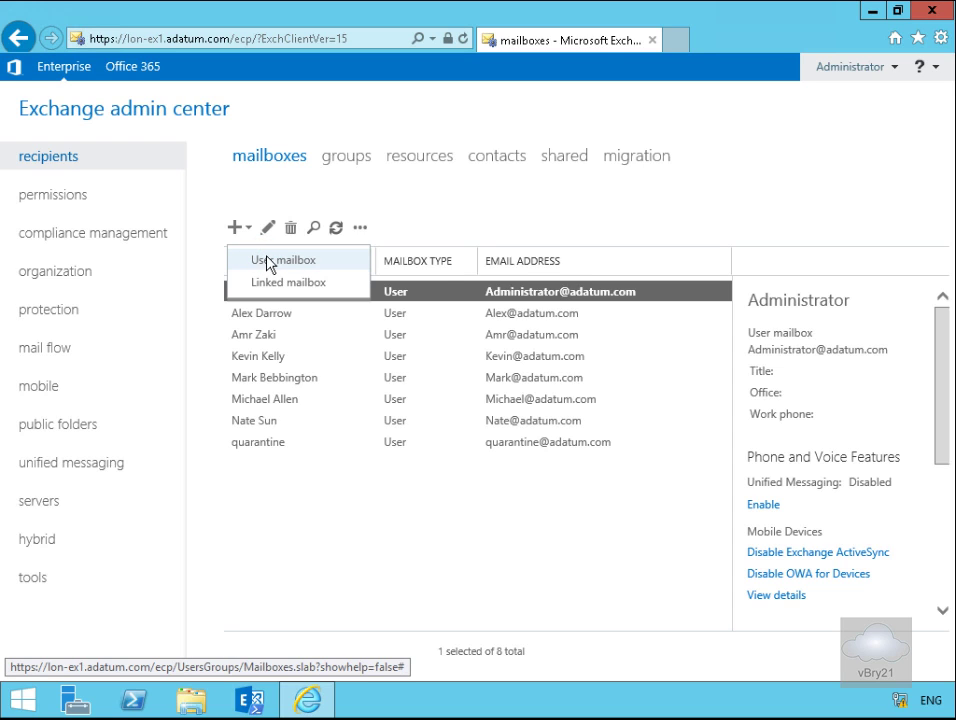
mouse_move(264, 266)
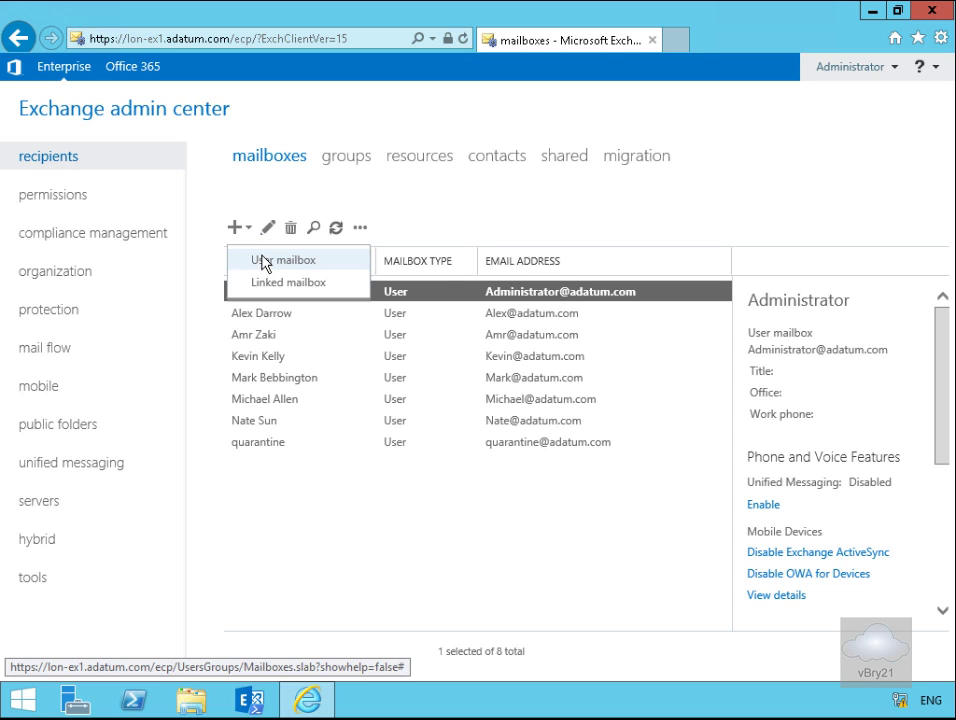
click(283, 259)
text(Ciccu)
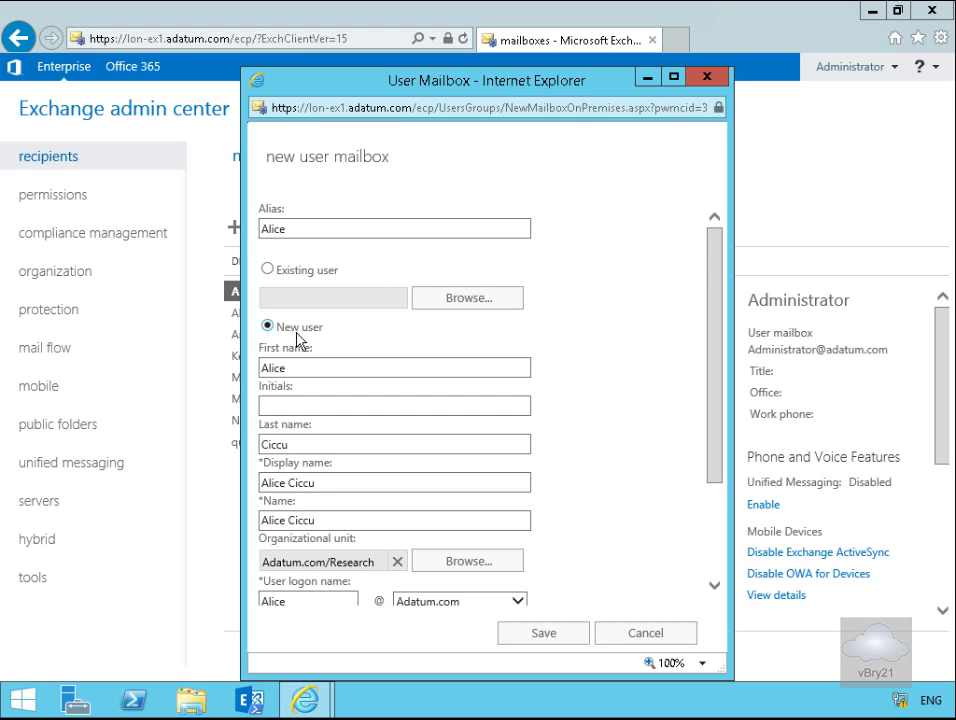
Step: Enter new user Alice Ciccu with logon name Alice, Research OU and a password
click(393, 444)
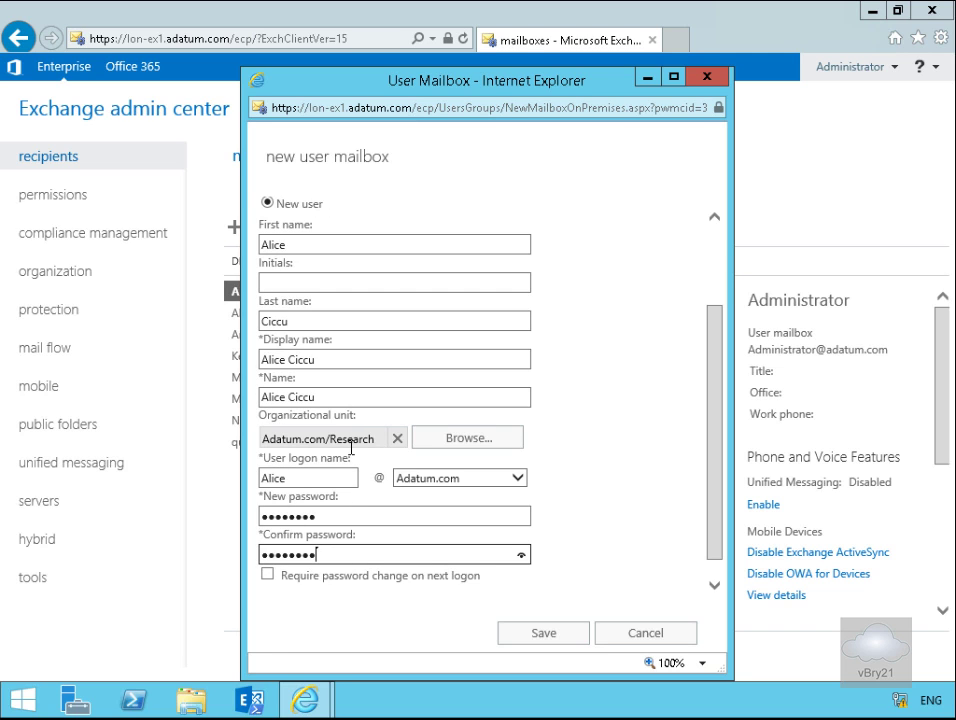
click(307, 478)
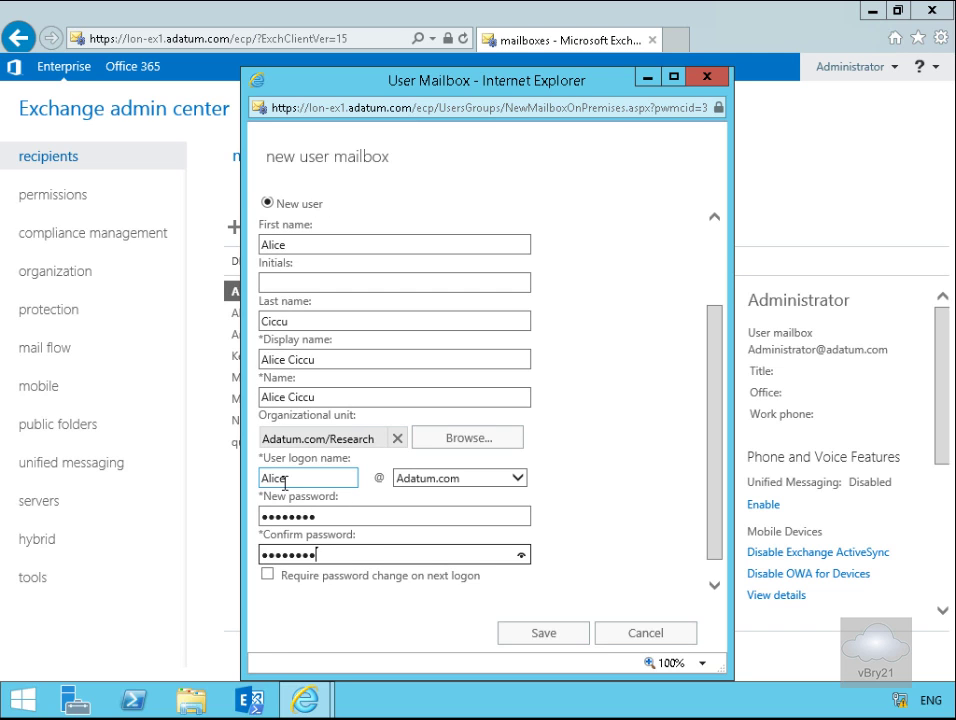
click(394, 515)
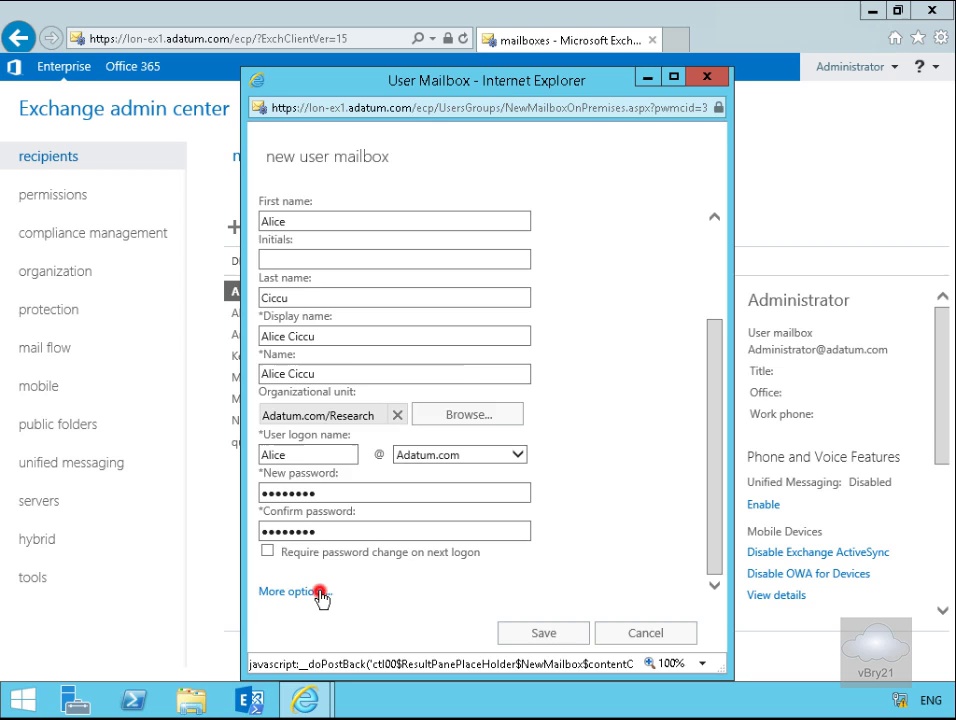
click(288, 591)
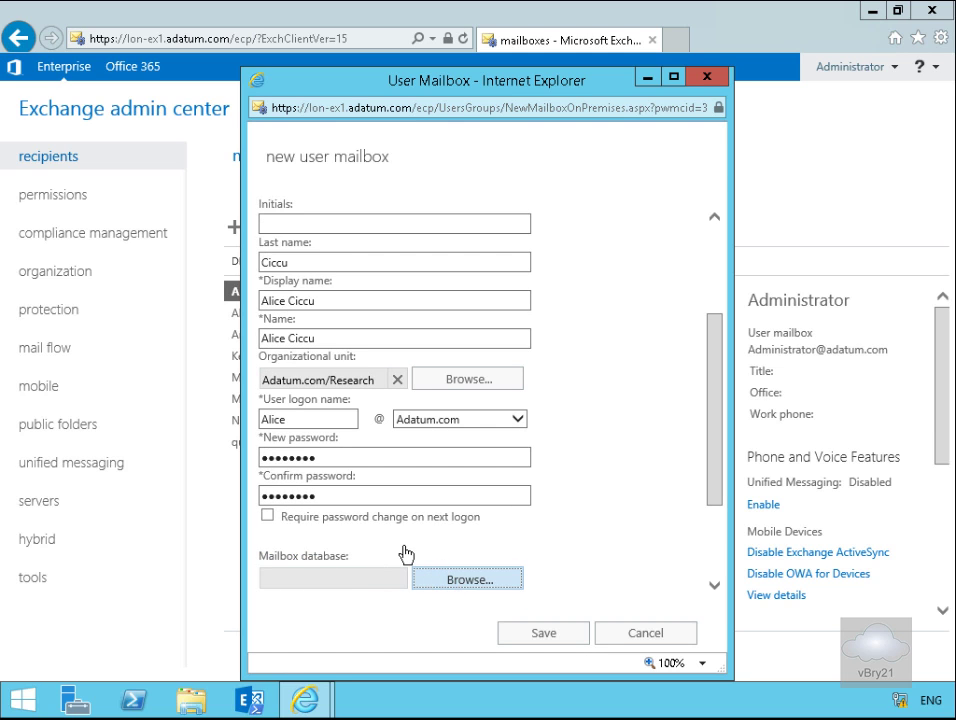
click(467, 579)
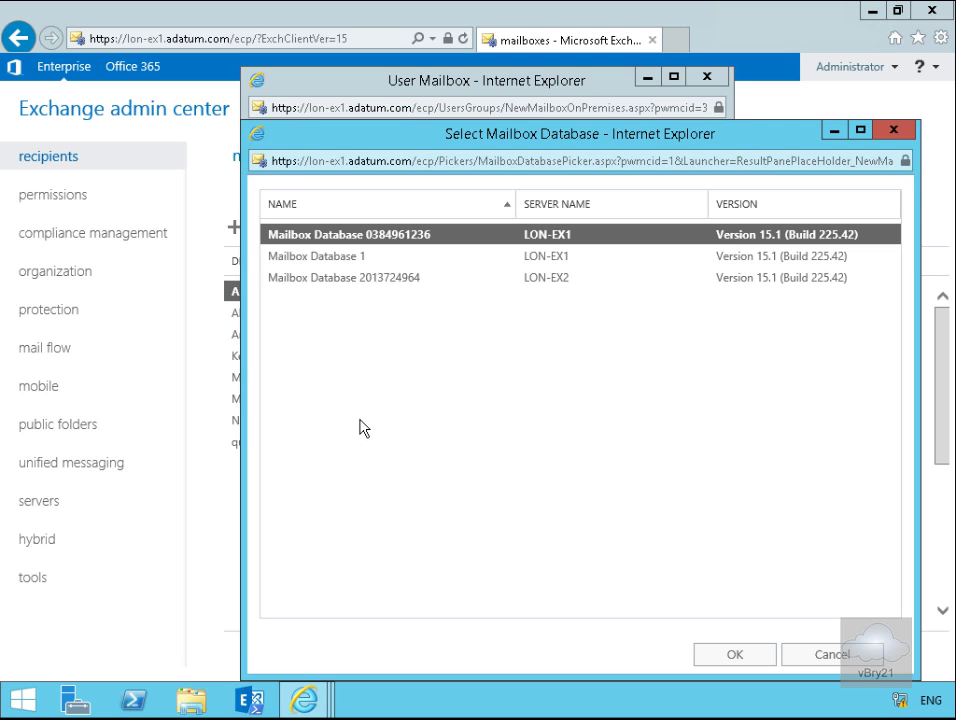
click(344, 277)
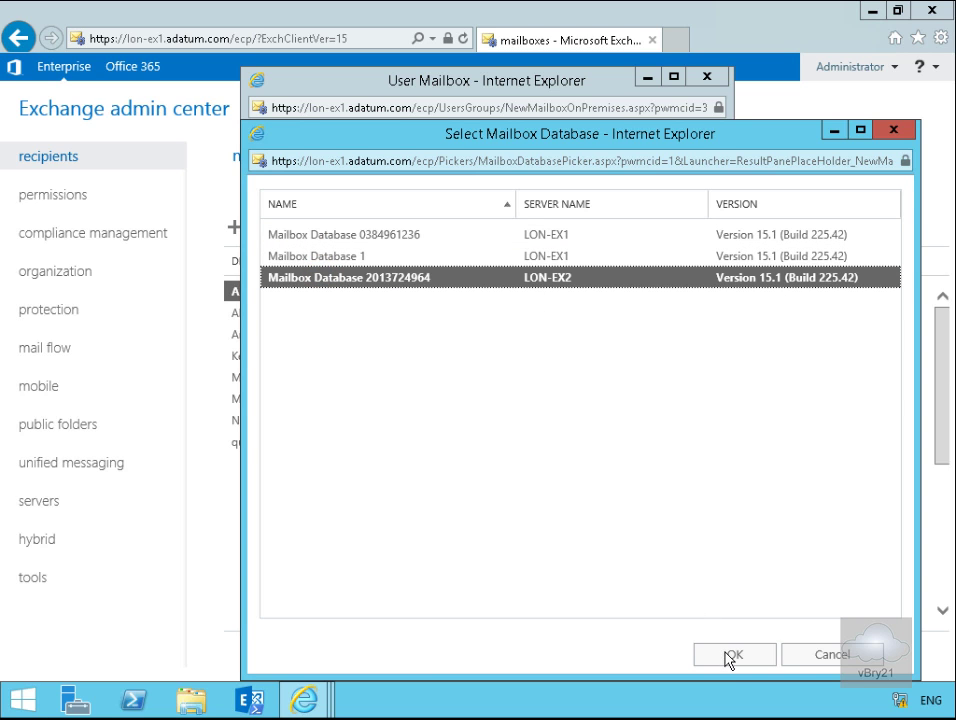
click(733, 654)
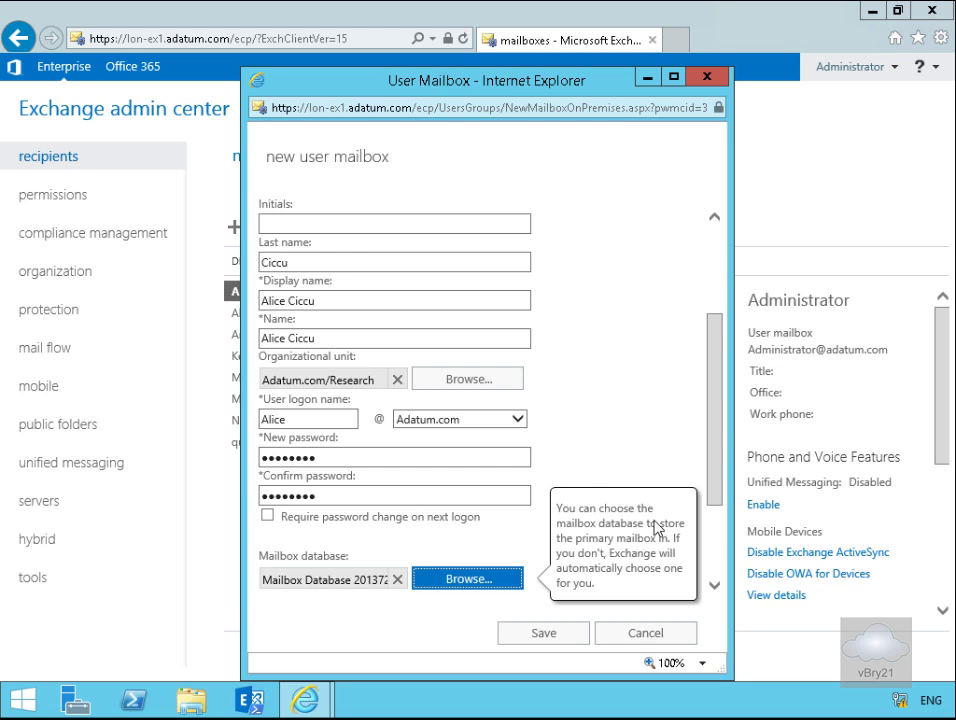
click(543, 632)
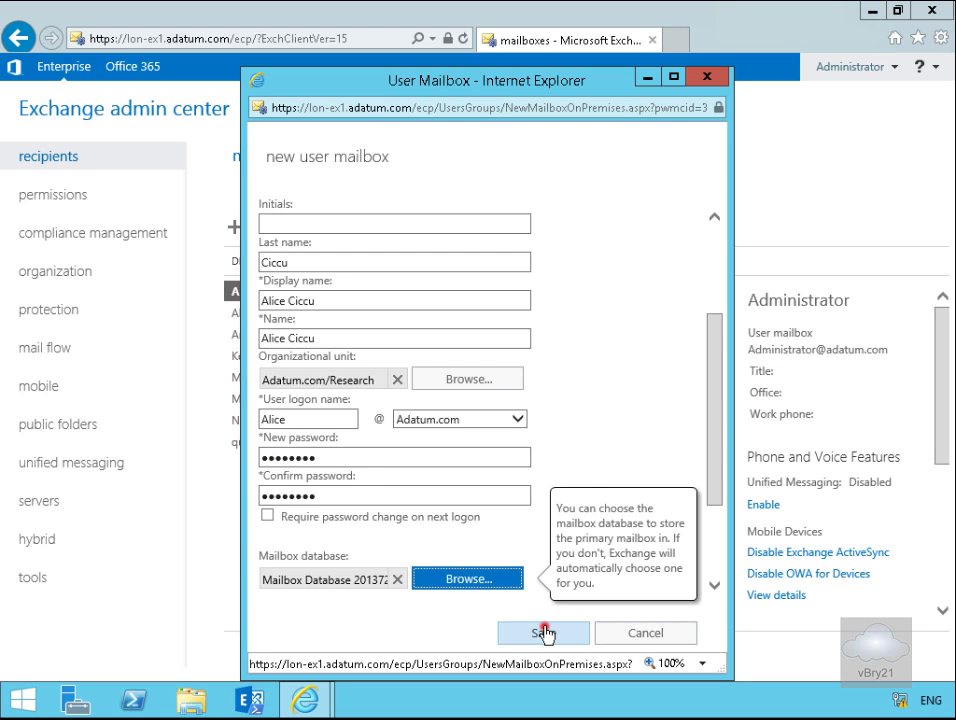
click(543, 633)
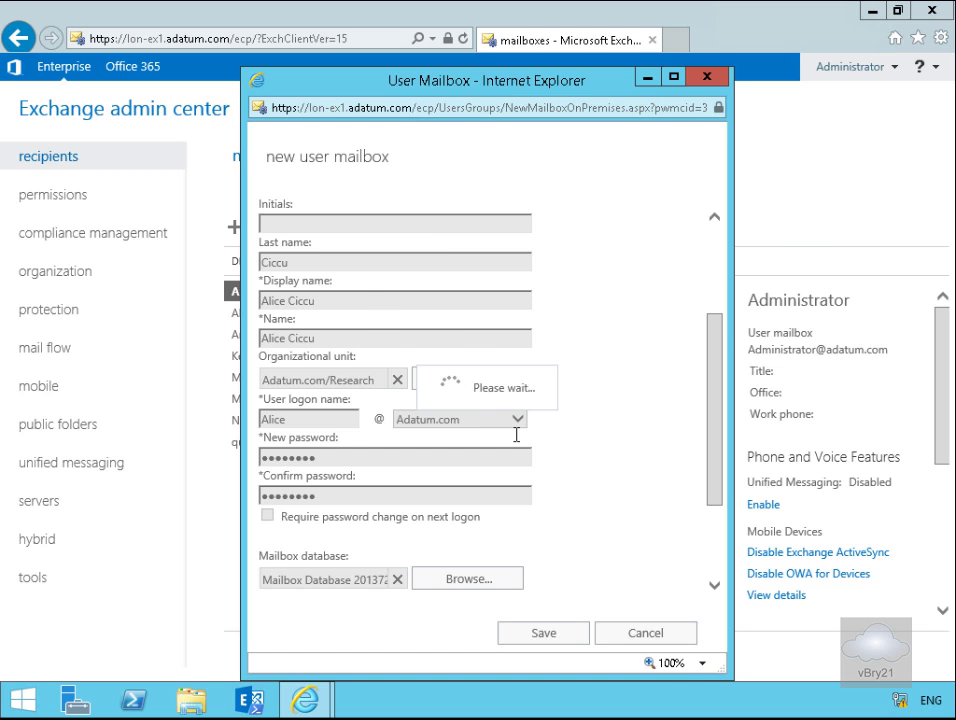
click(543, 632)
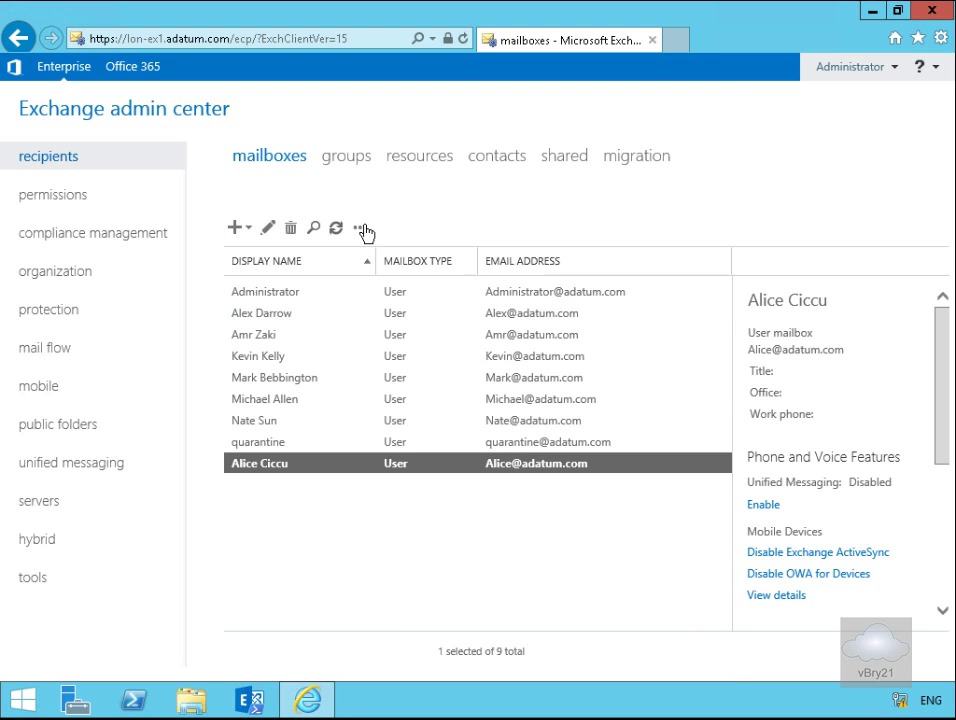
click(363, 228)
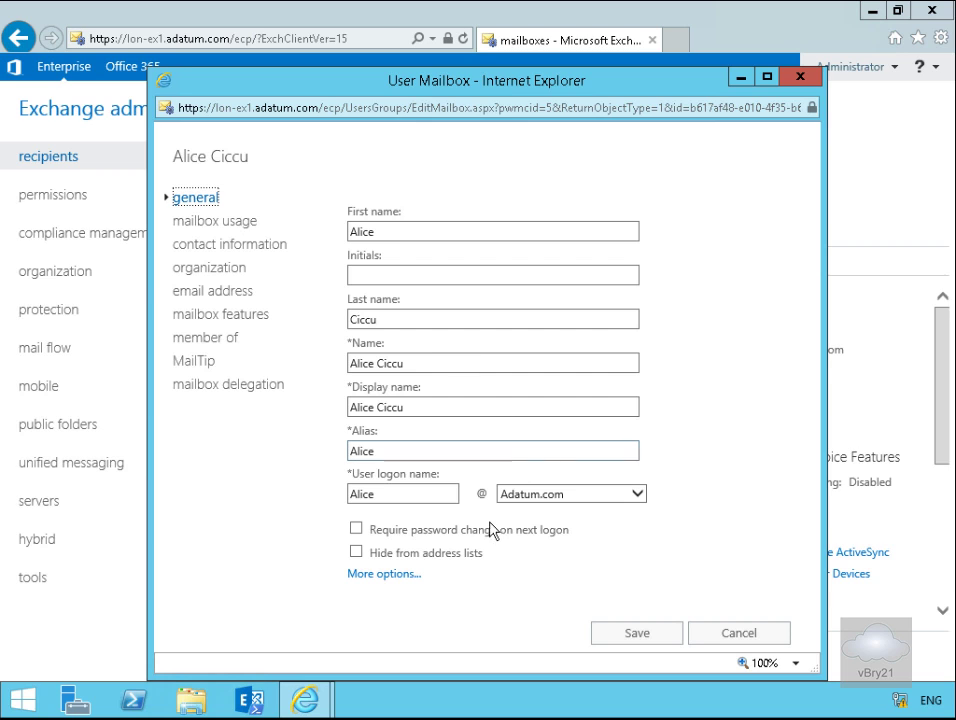
click(384, 573)
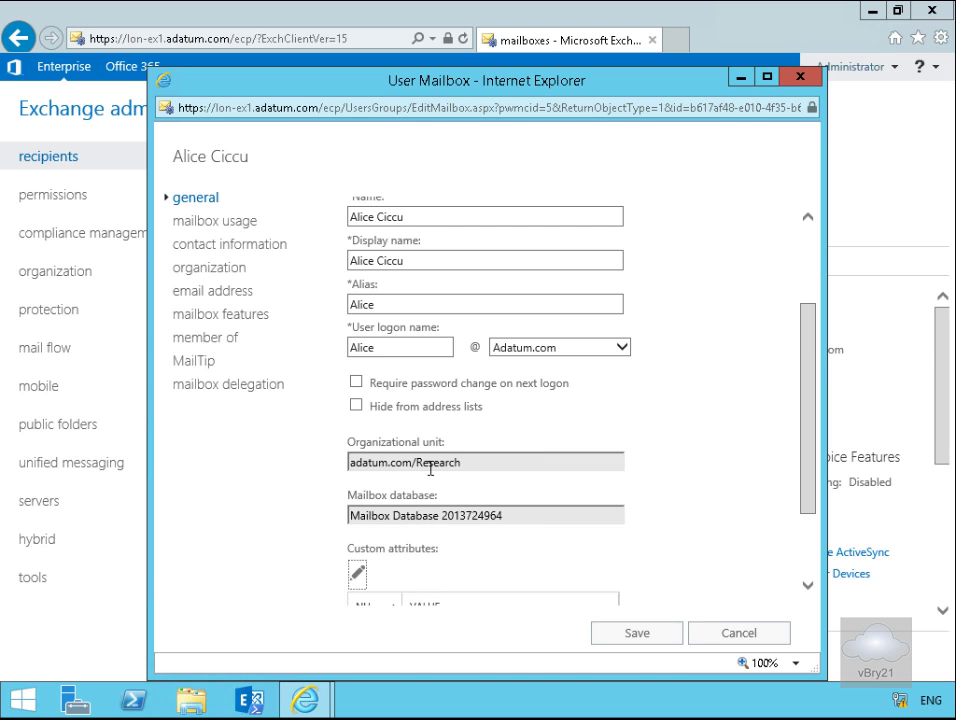
scroll(down, 3)
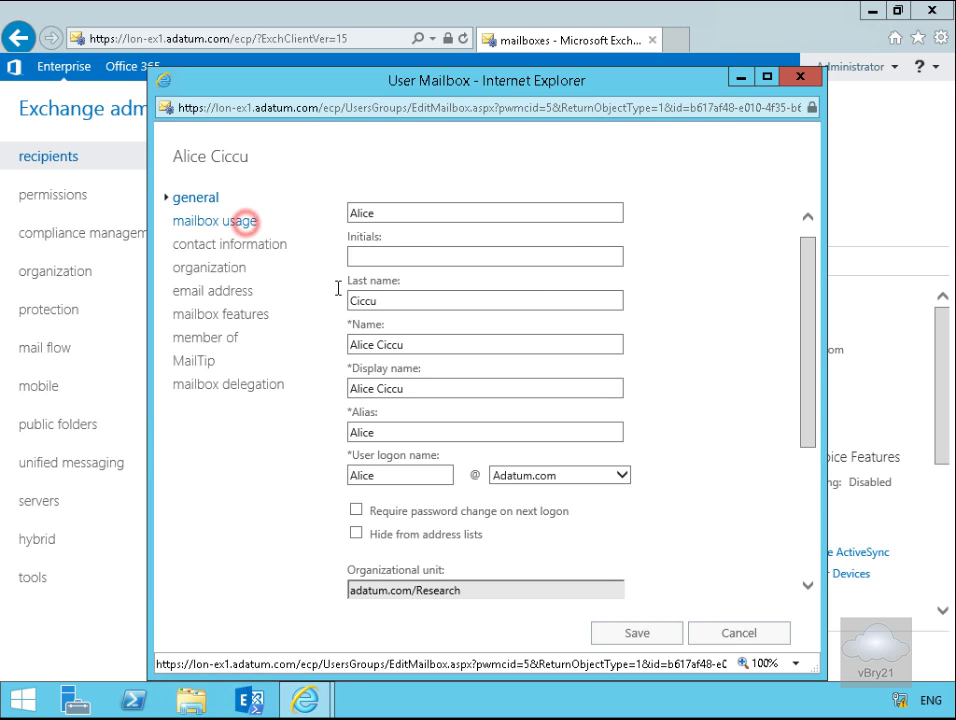
Step: View Alice Ciccu's mailbox usage (0 B of 2 GB) and dismiss the no-logon warning
click(216, 220)
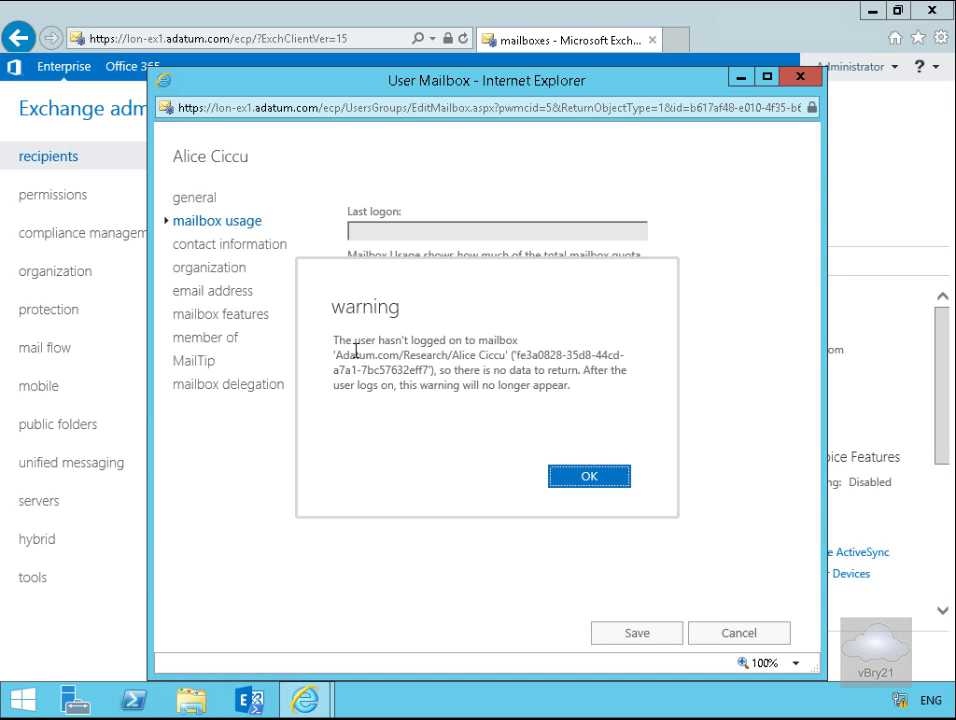
mouse_move(470, 397)
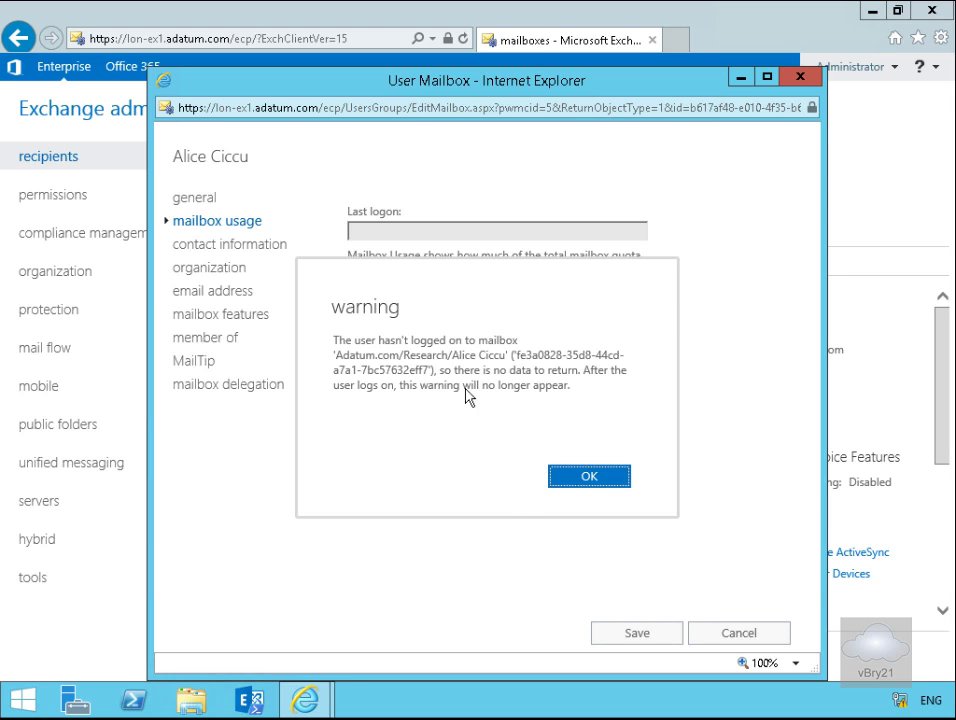
click(589, 476)
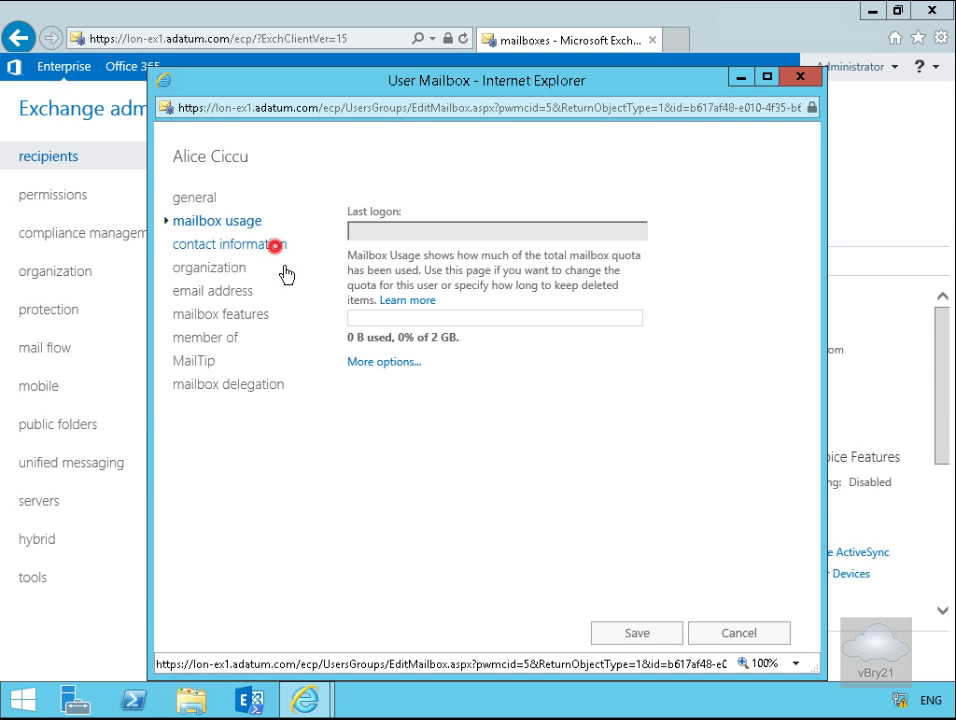
Step: Enter Newcastle as Alice Ciccu's city in contact information
click(232, 244)
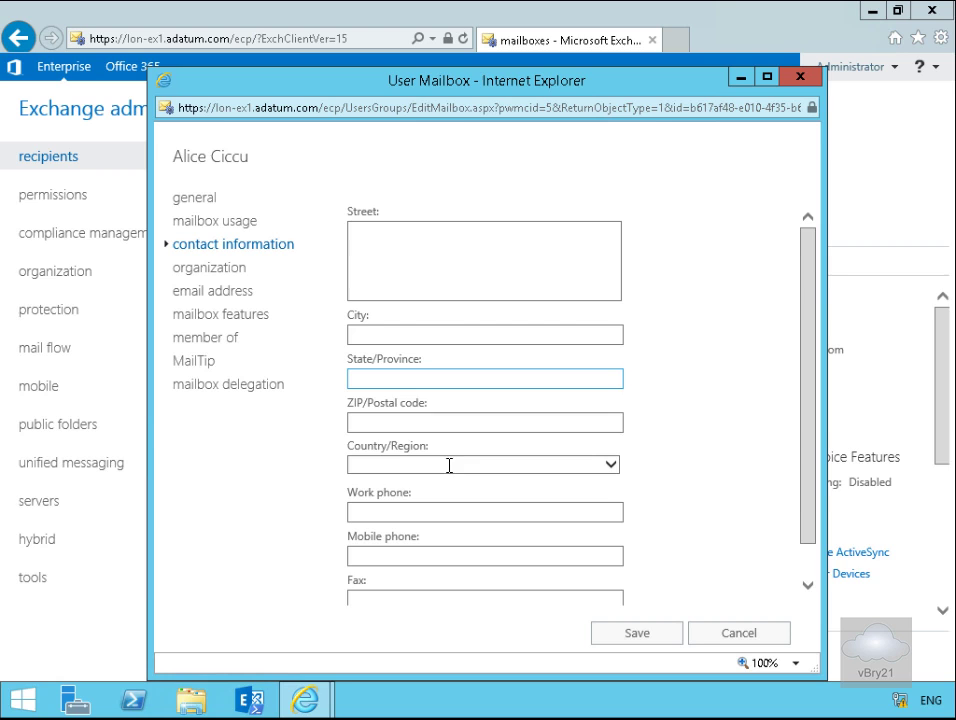
click(483, 464)
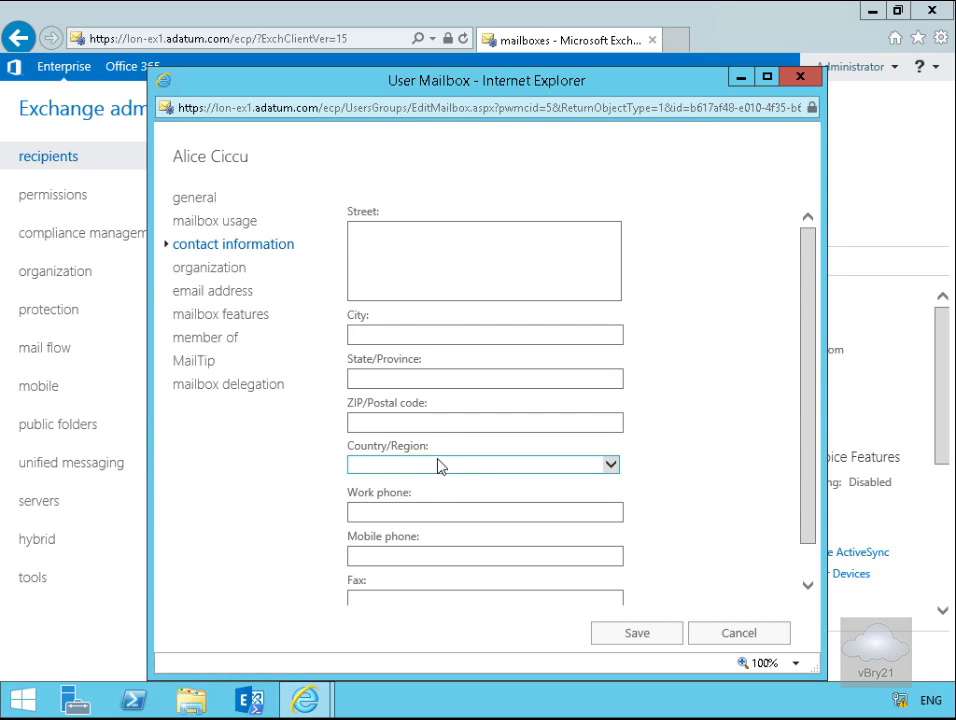
click(485, 334)
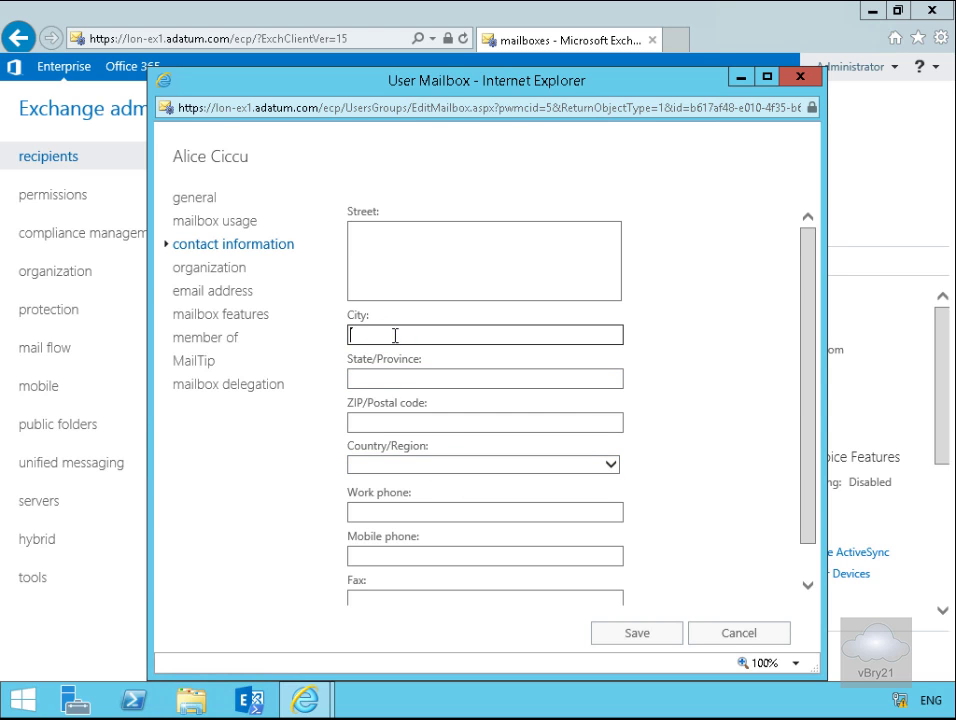
text(Newcastle)
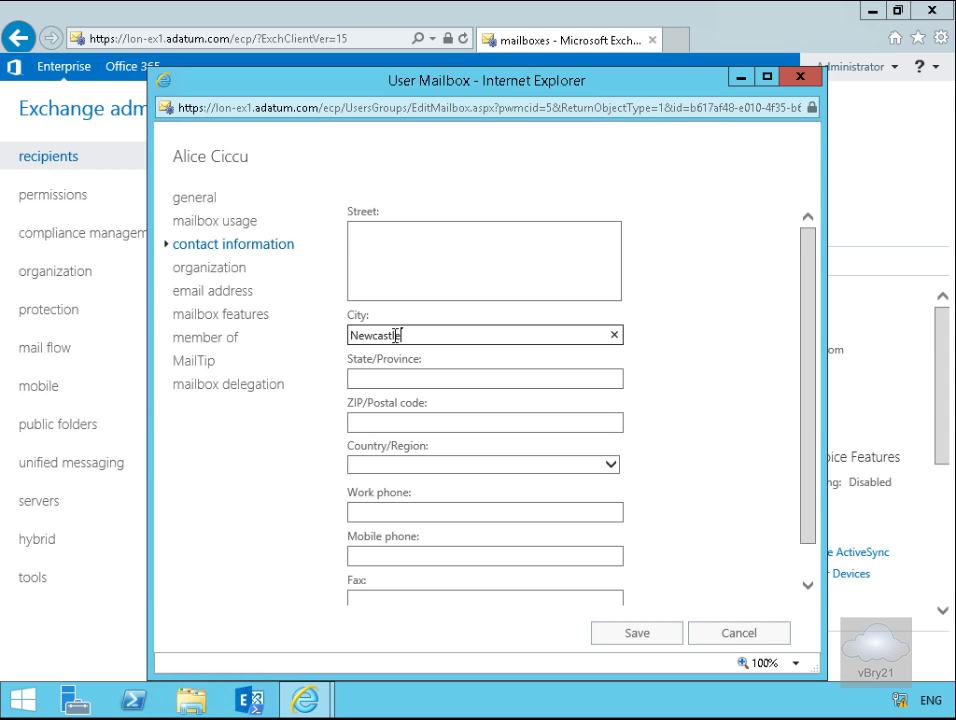
click(209, 267)
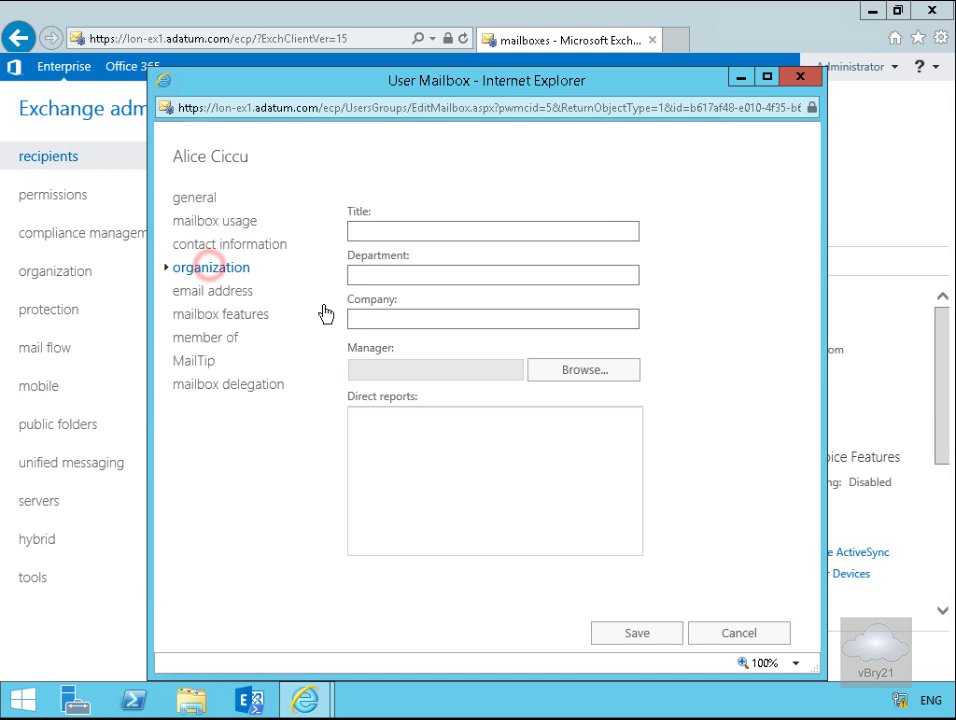
Step: Enter title Research User and department Research on the organization page
click(492, 231)
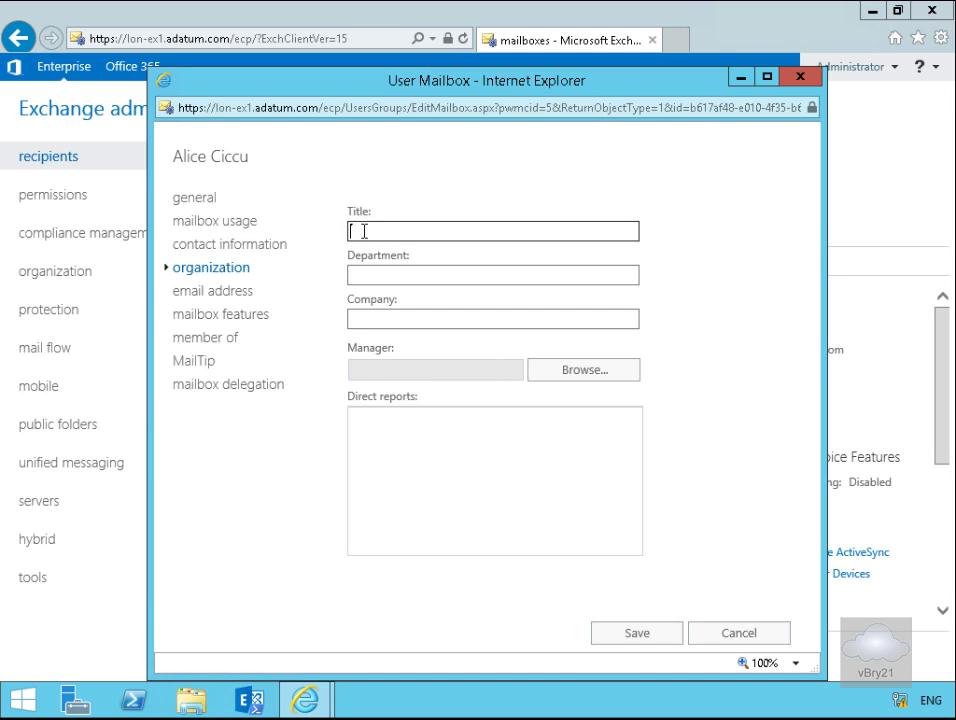
text(Research User)
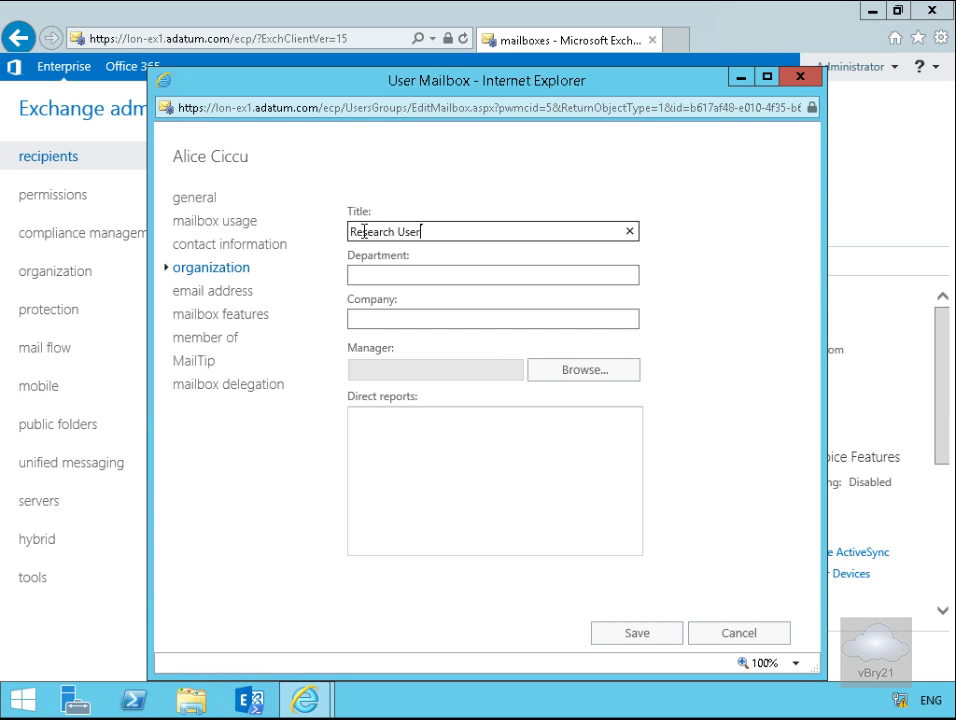
click(493, 274)
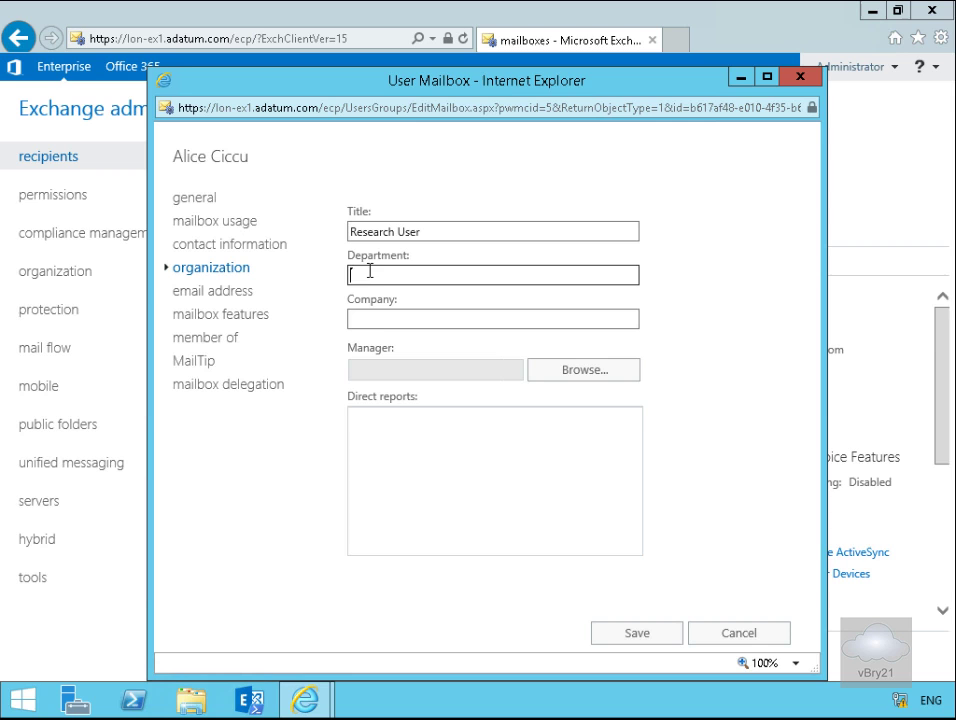
text(Research)
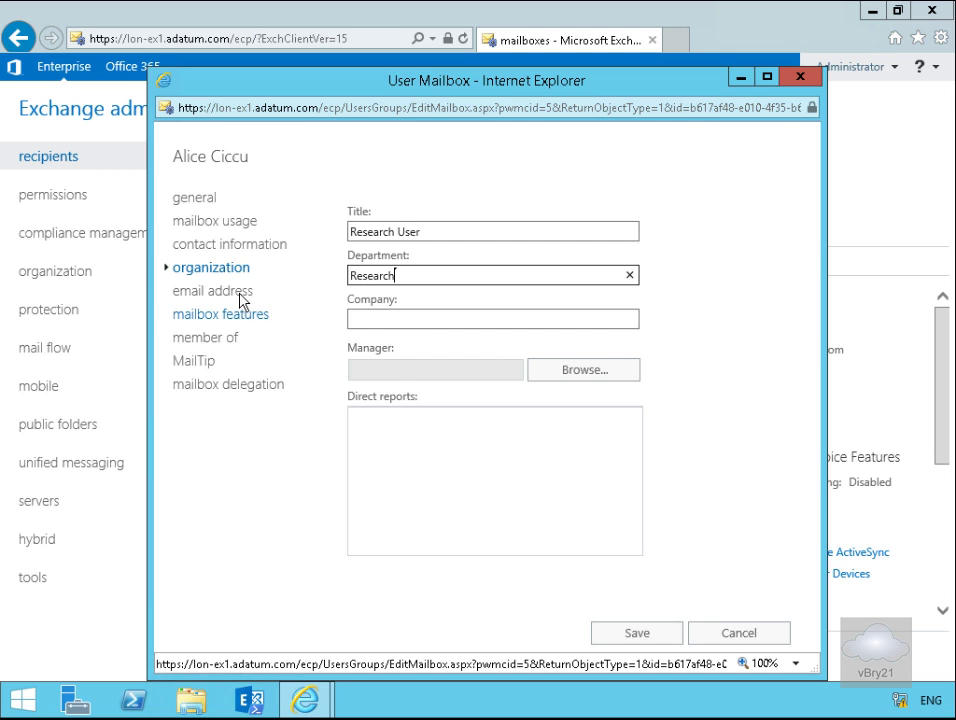
Step: Review email address, mailbox features, member of, MailTip and delegation pages, then cancel
click(212, 290)
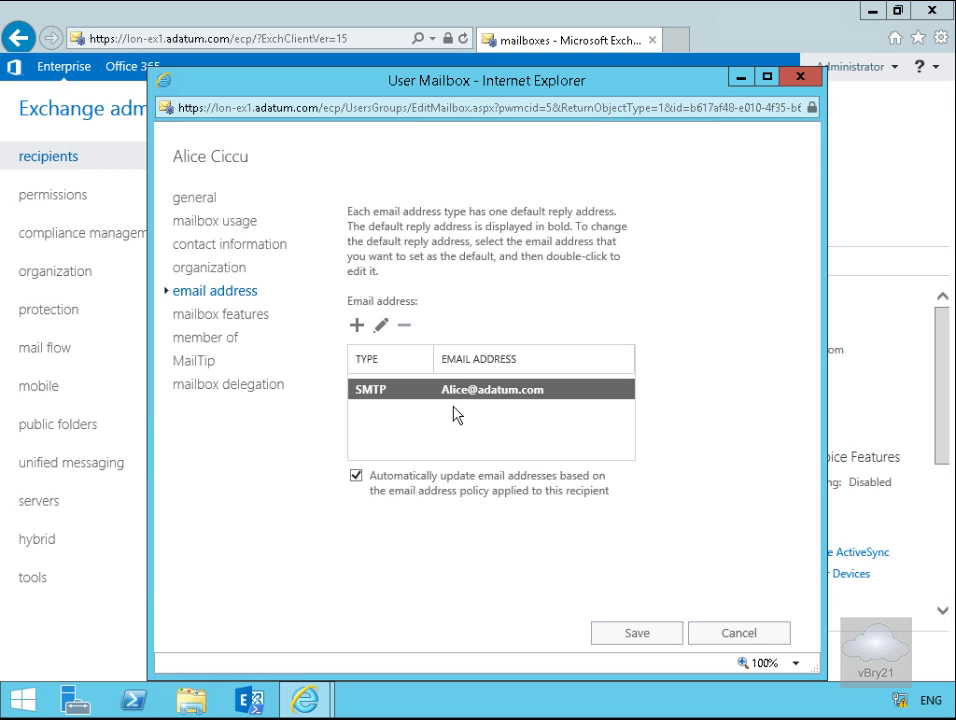
mouse_move(490, 385)
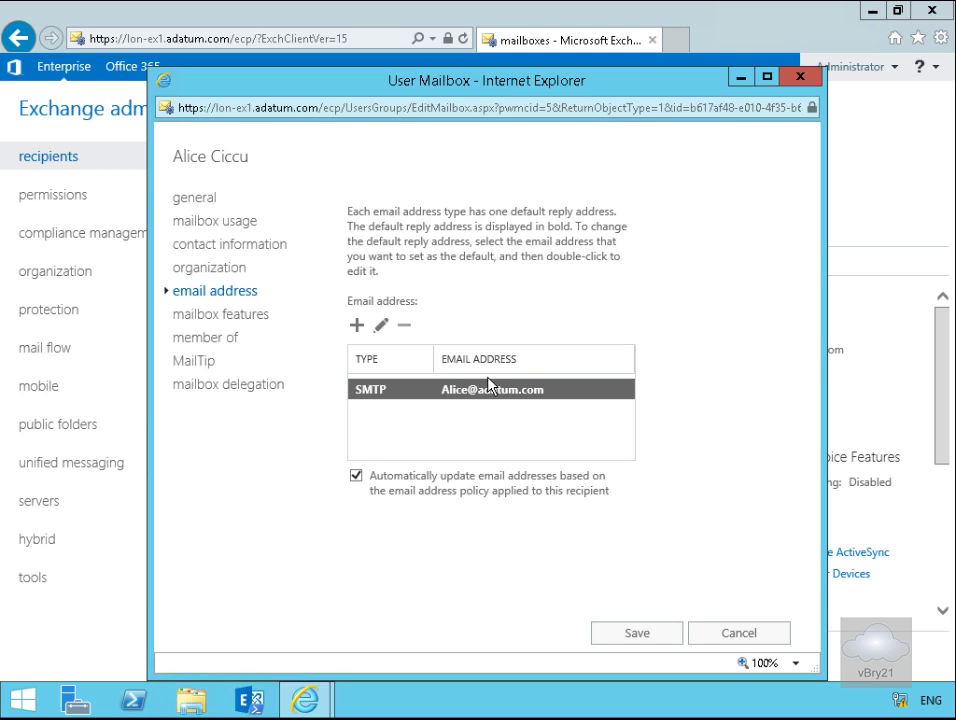
click(224, 313)
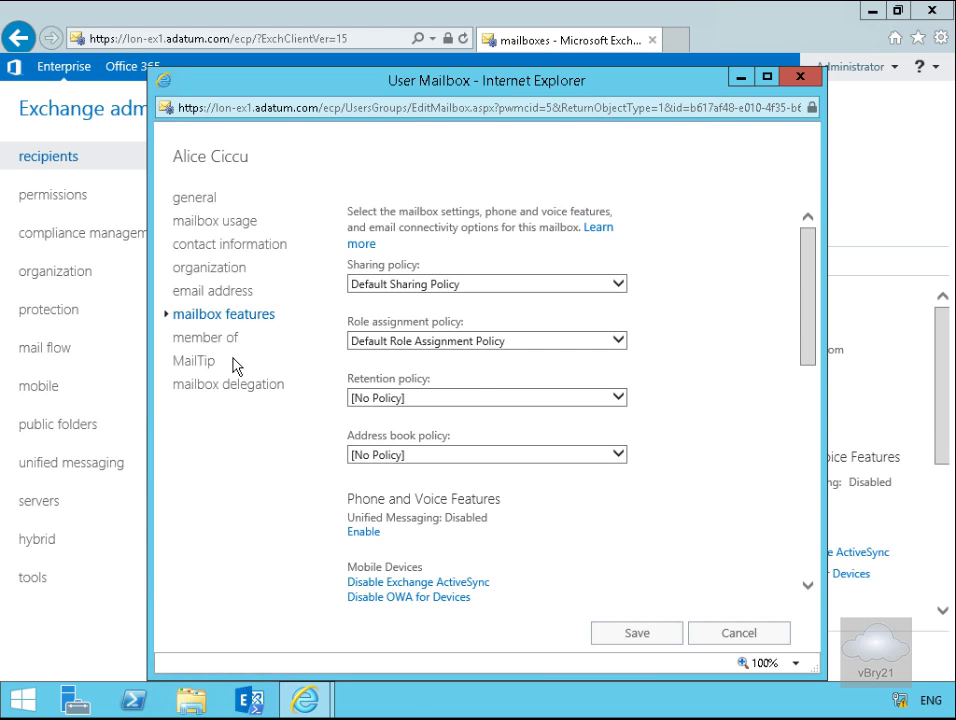
click(204, 337)
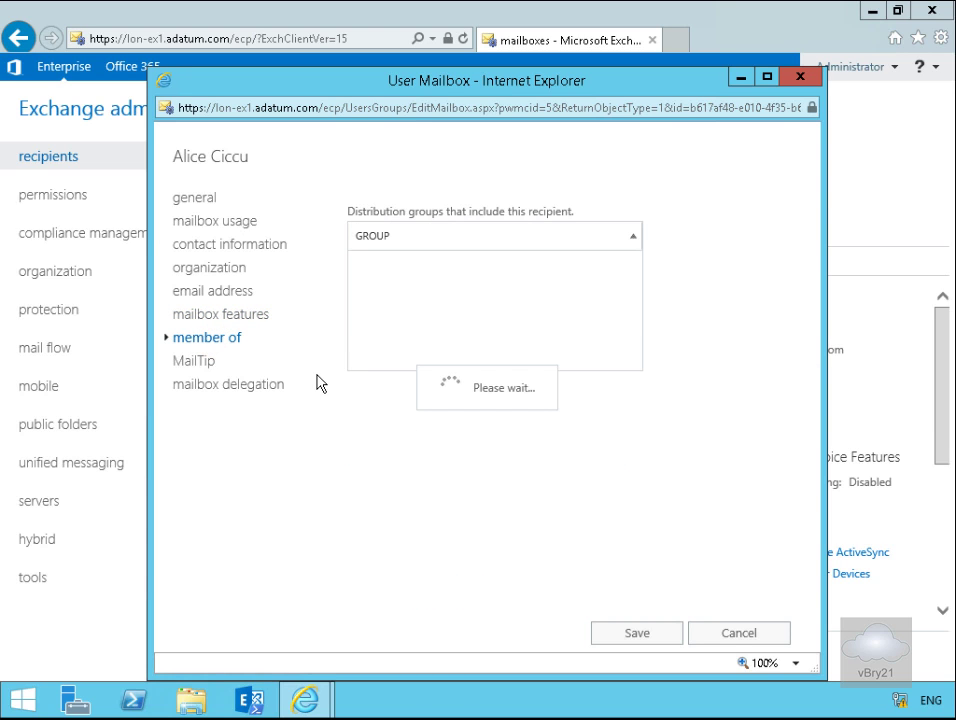
click(194, 360)
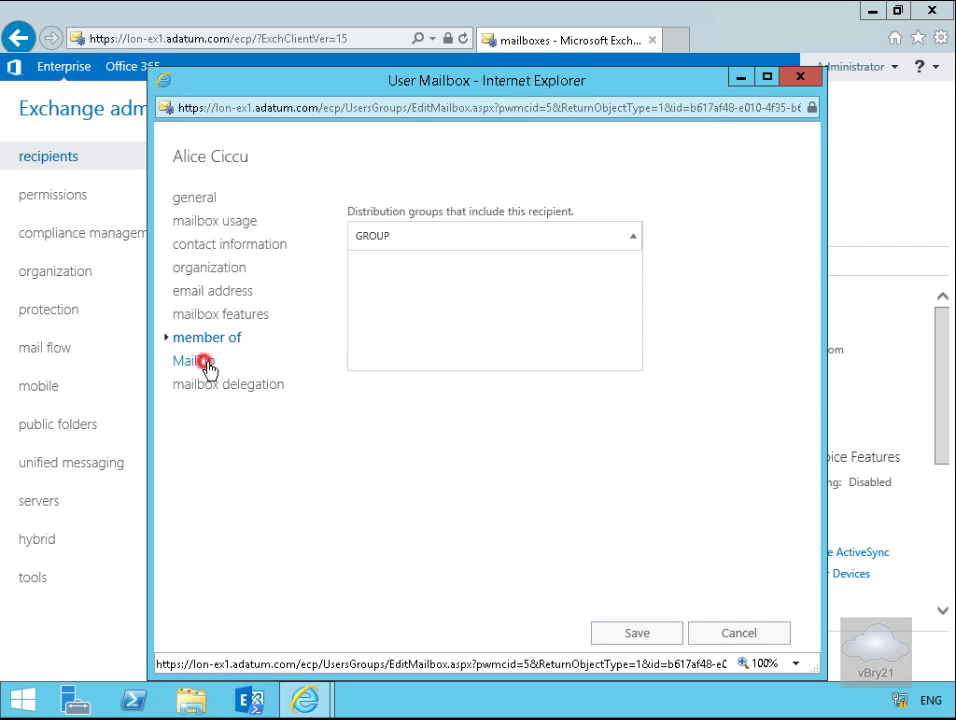
click(193, 360)
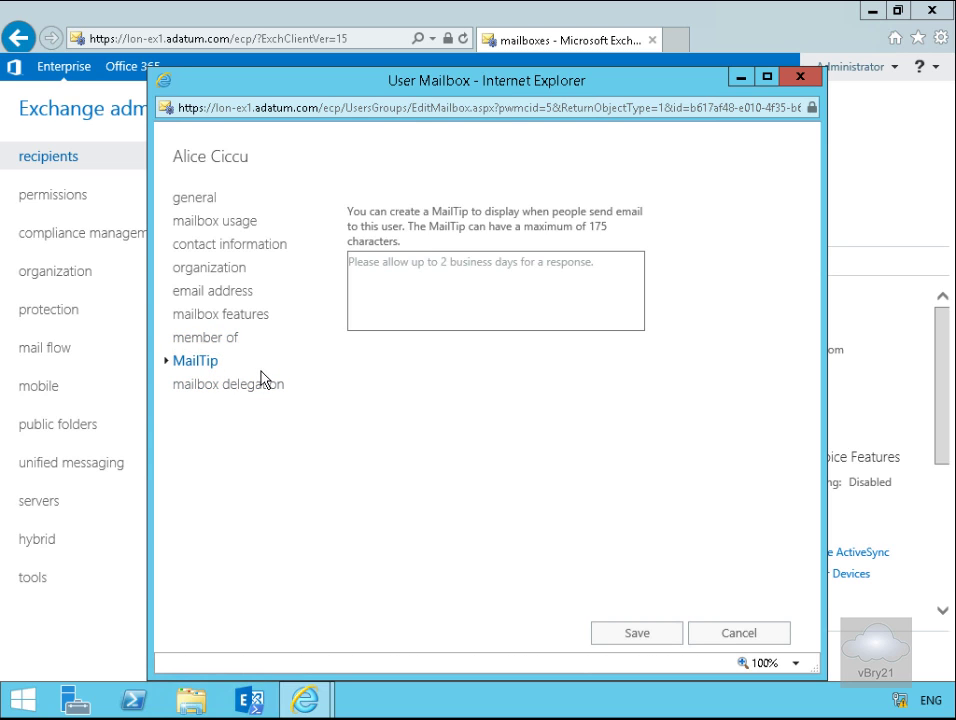
click(231, 384)
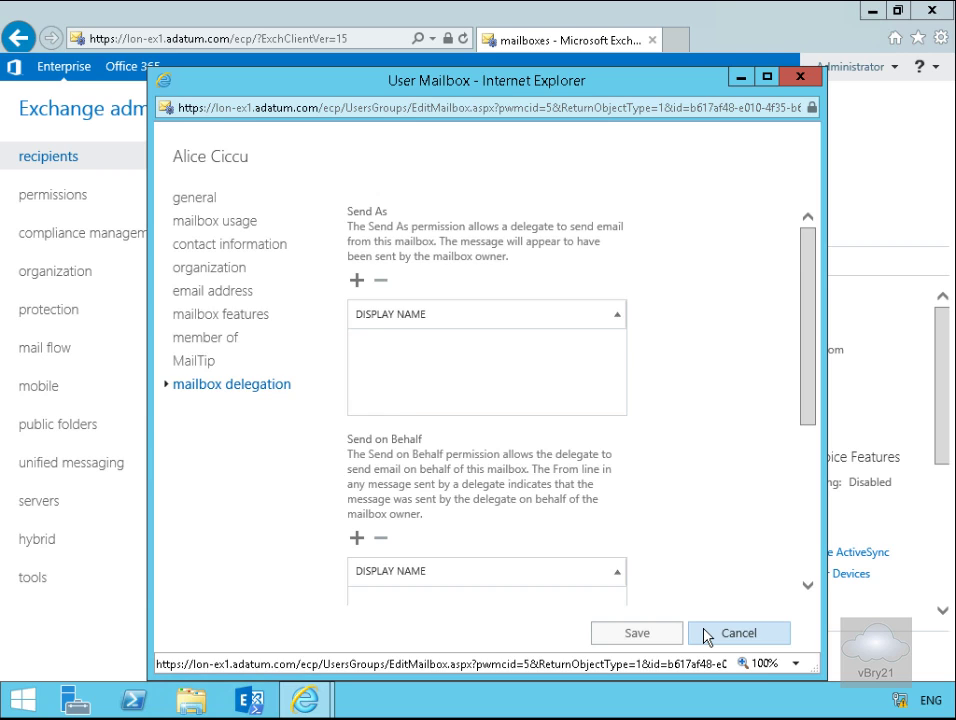
click(738, 633)
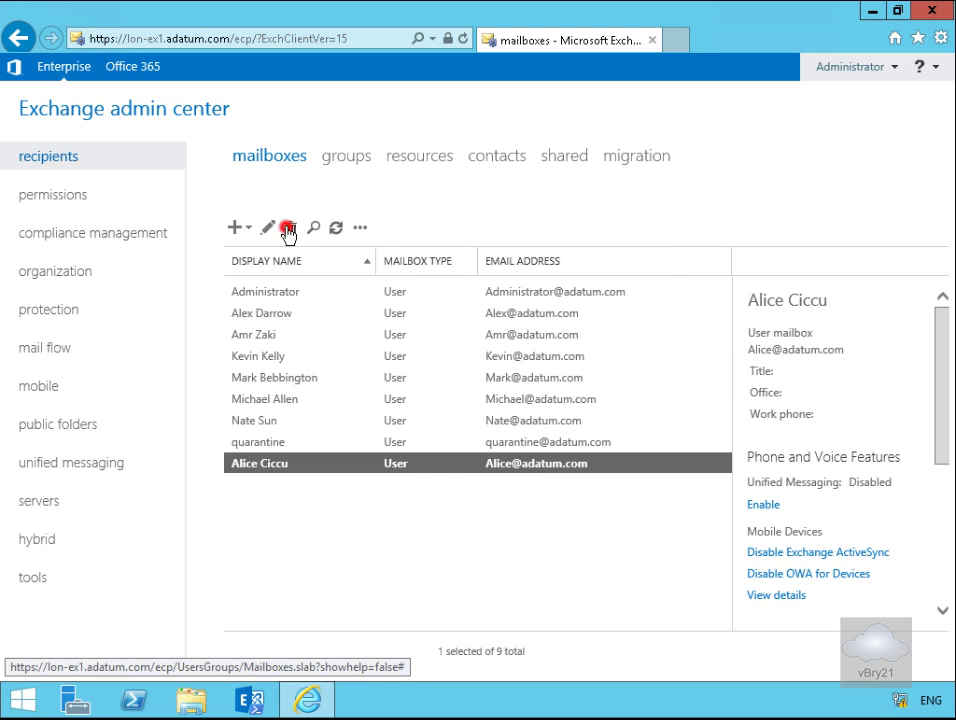
Step: Delete Alice Ciccu's mailbox and confirm, leaving eight mailboxes
click(290, 227)
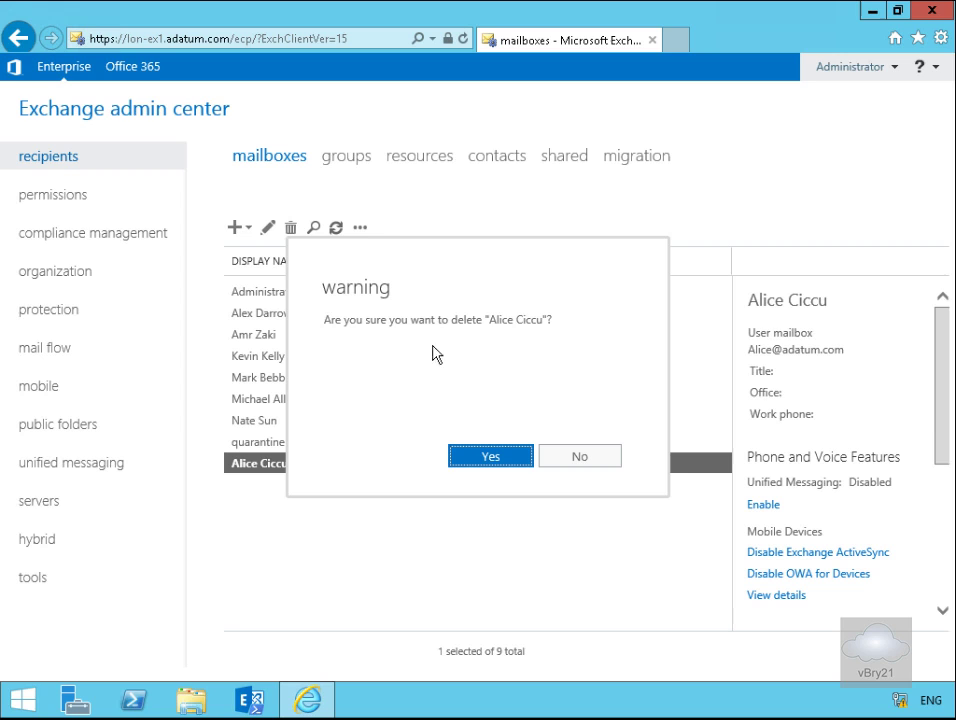
click(579, 455)
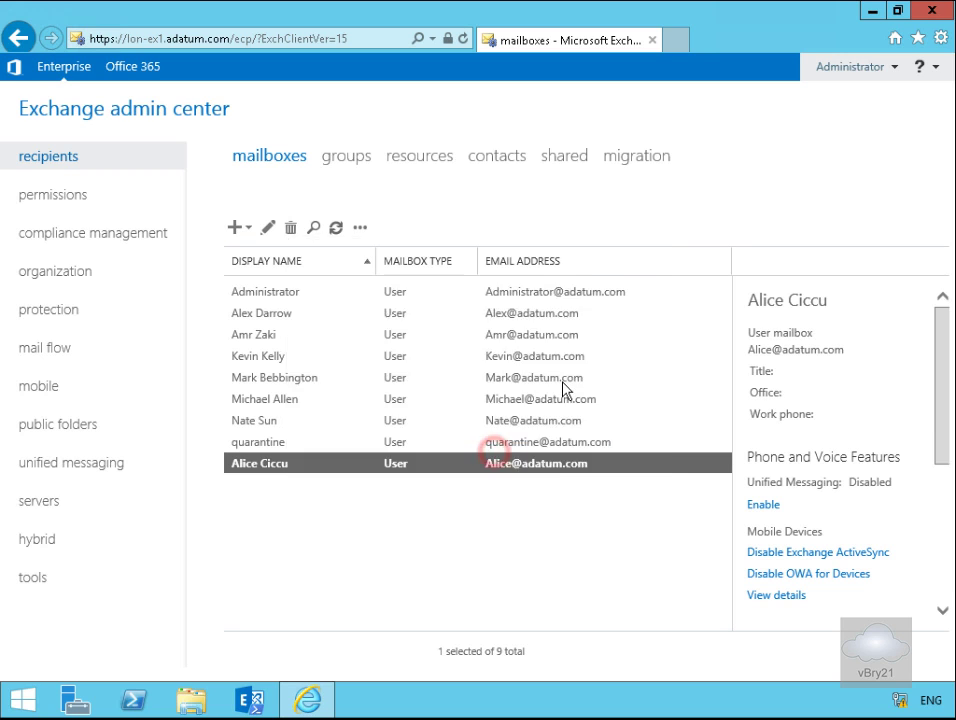
click(336, 227)
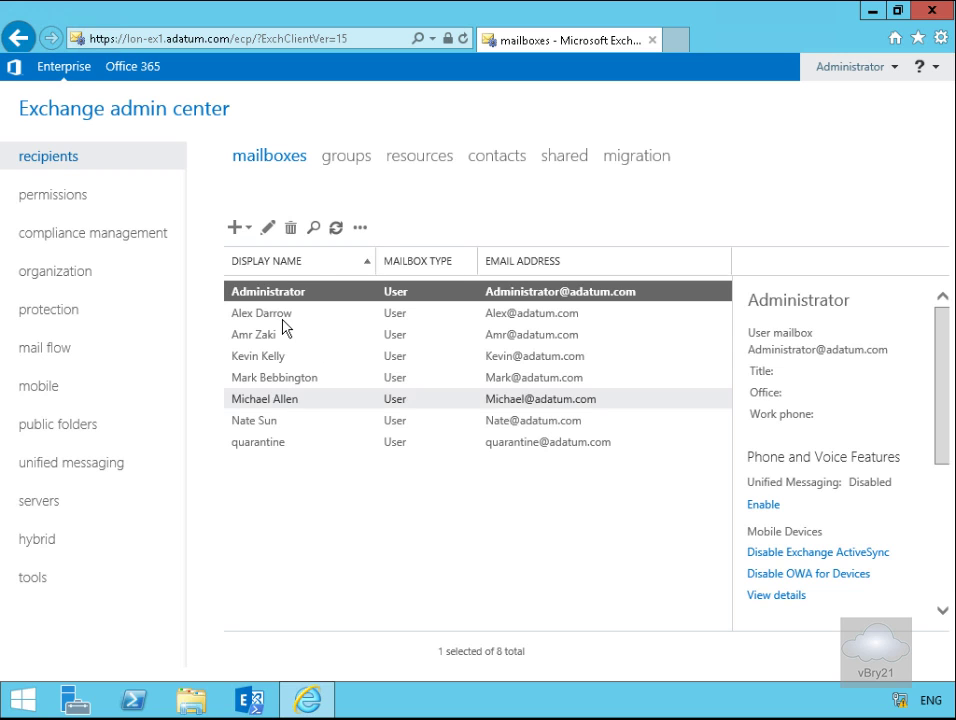
click(262, 313)
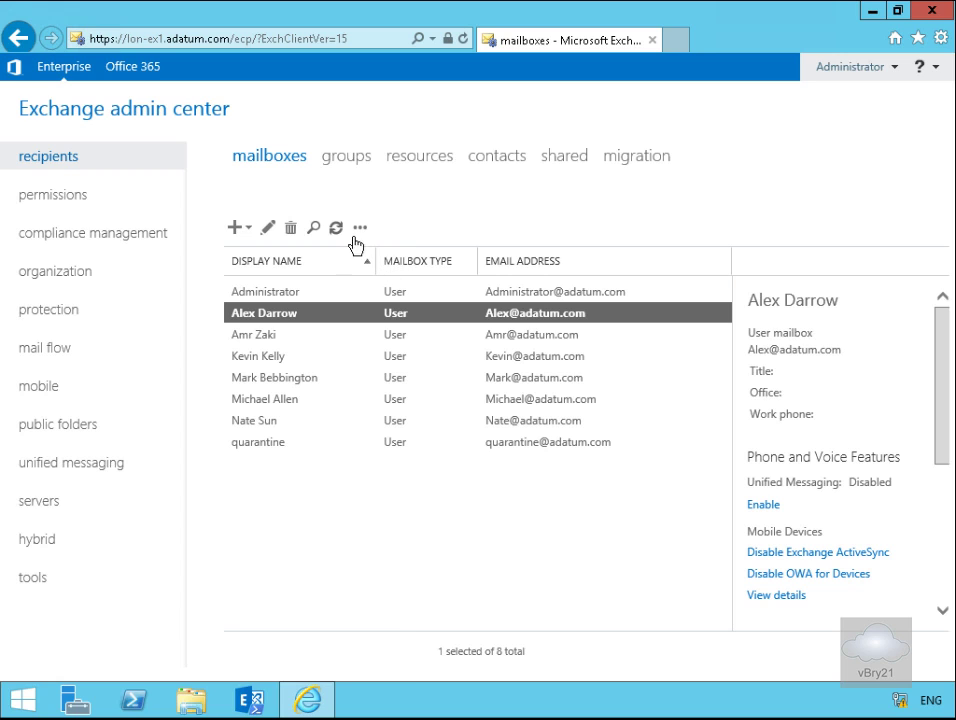
click(360, 227)
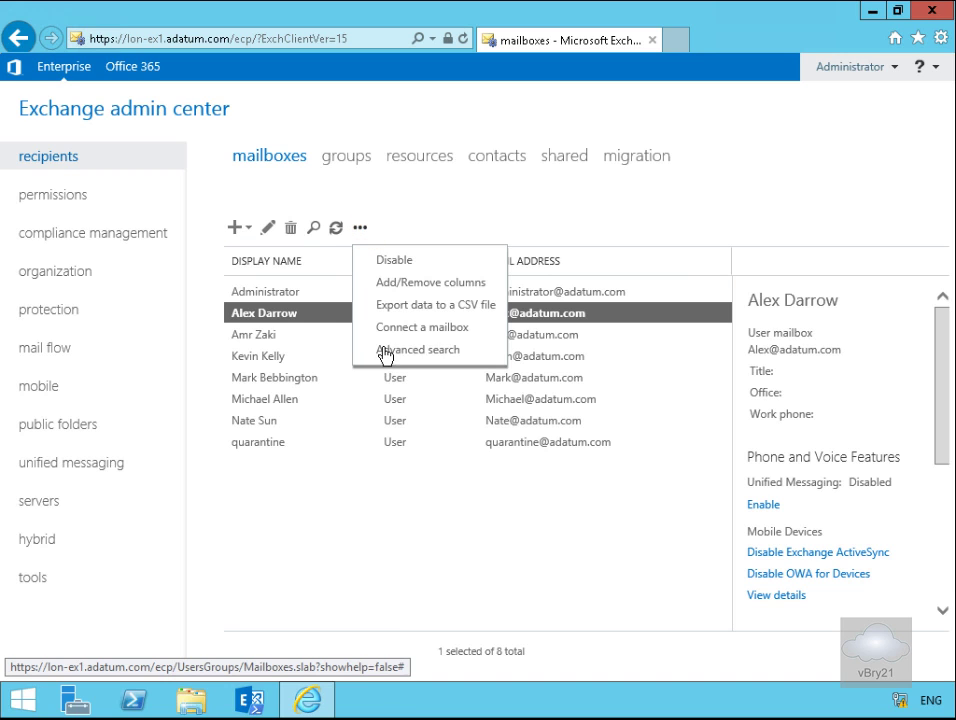
click(394, 259)
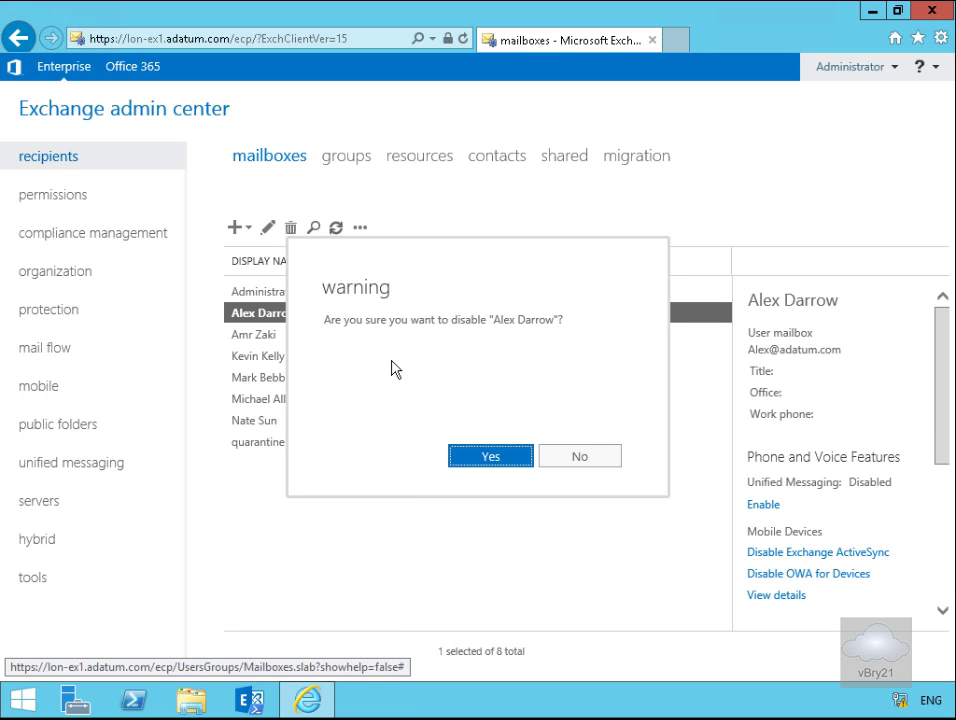
mouse_move(490, 456)
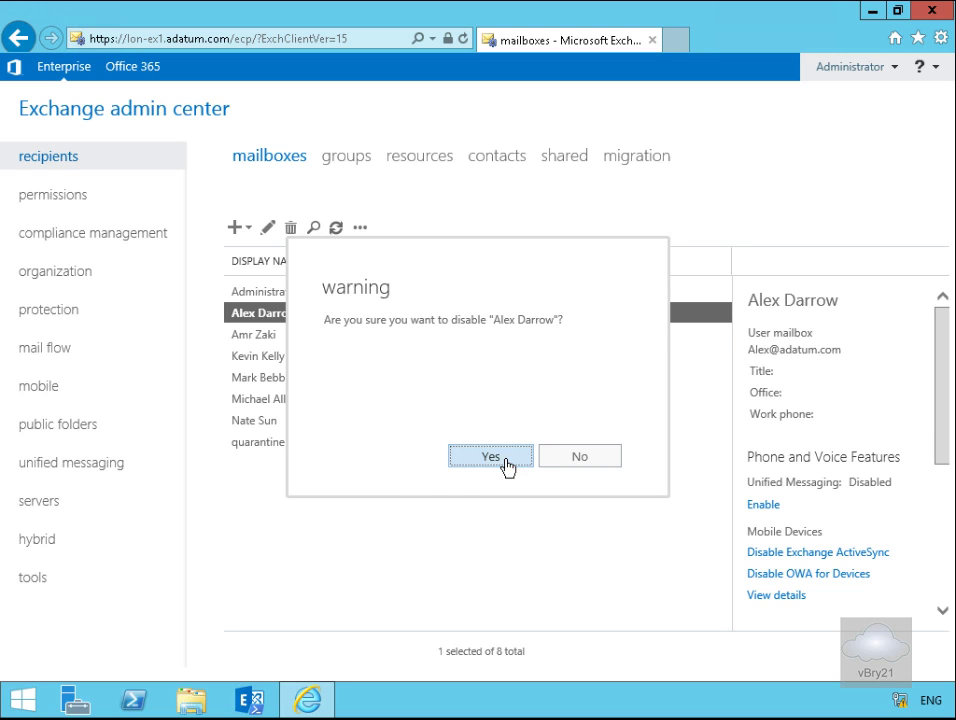
click(490, 456)
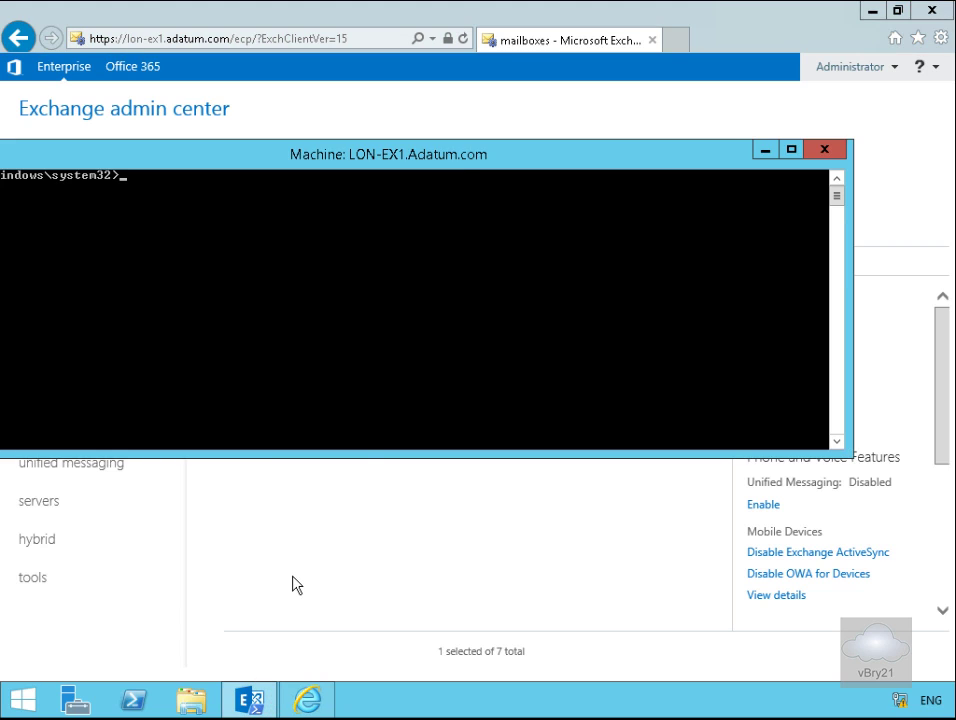
mouse_move(490, 167)
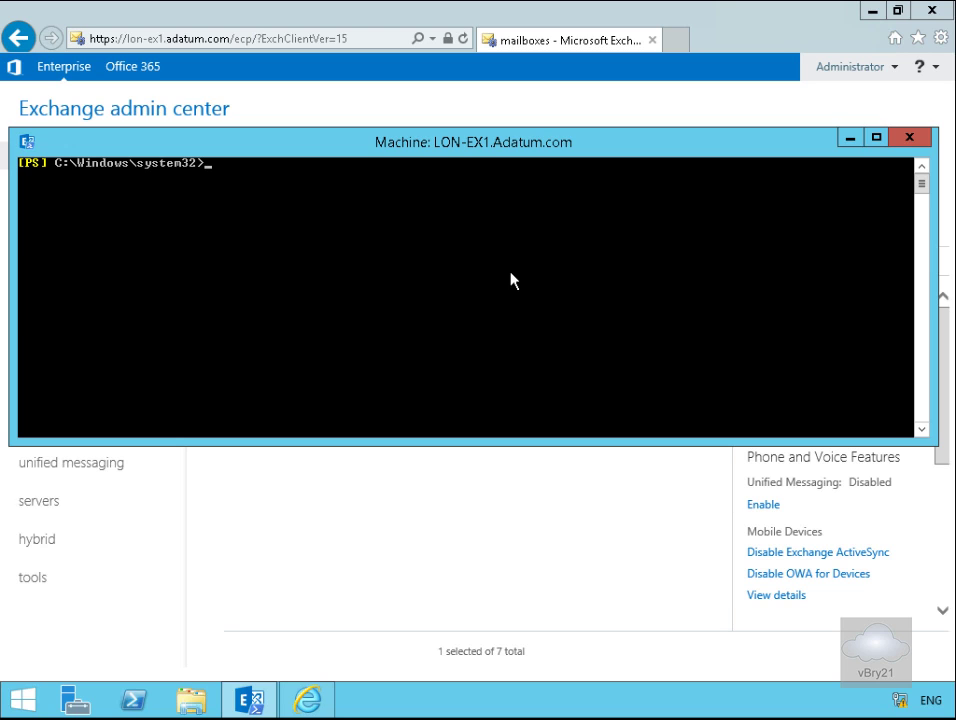
Step: Type Enable-Mailbox for Alex targeting database "ResearchMailbox Database 1"
text(Enable-Mailbox -Identity Alex -Database "ResearchMailbox Database 1")
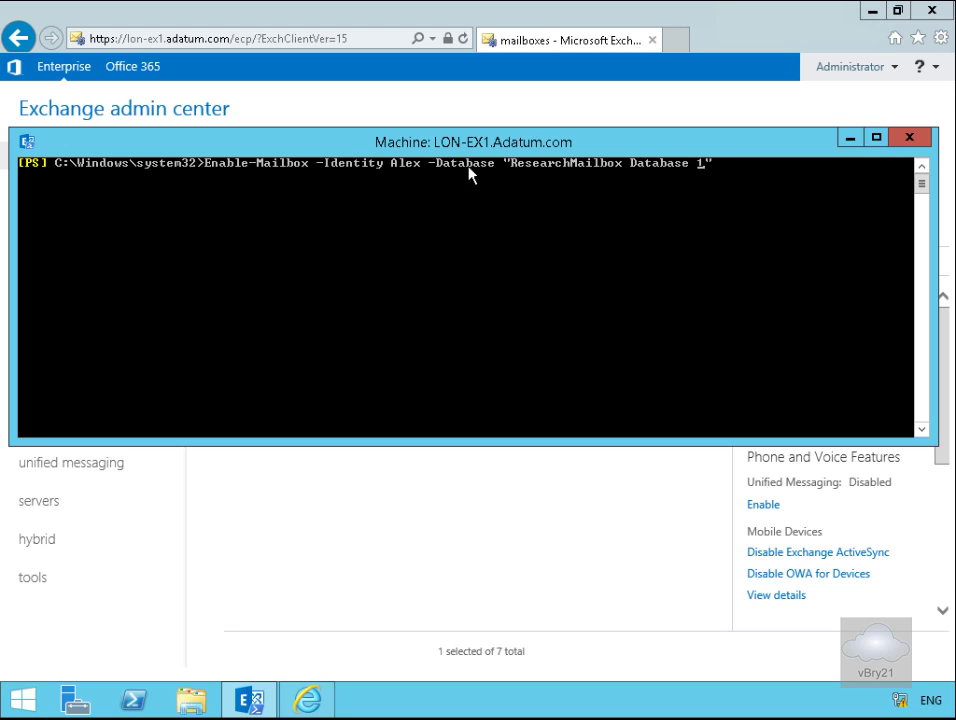
mouse_move(645, 181)
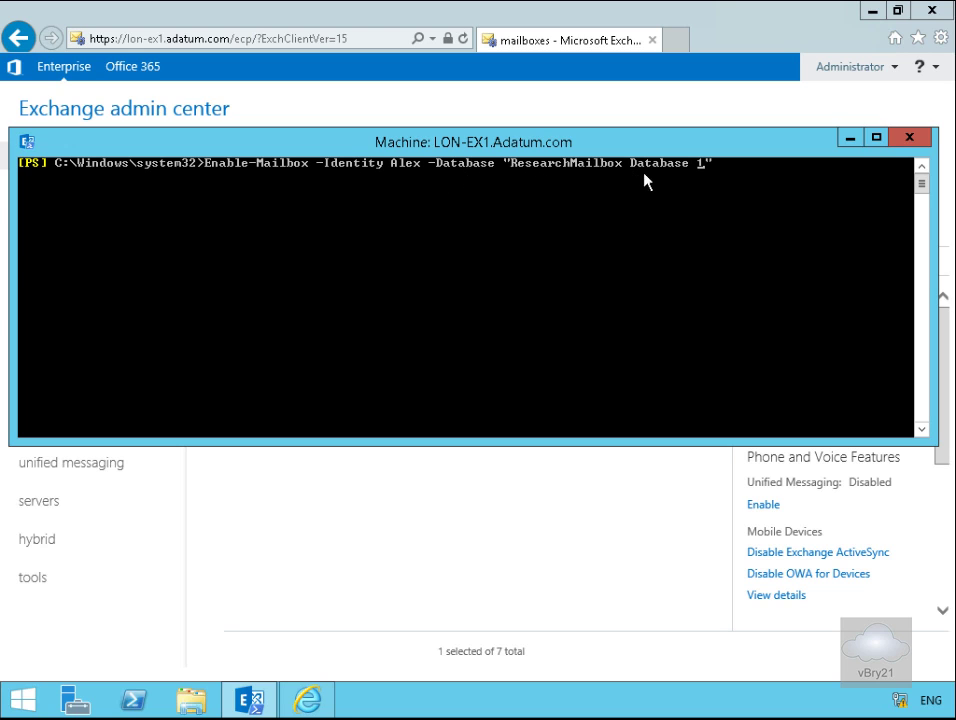
mouse_move(668, 291)
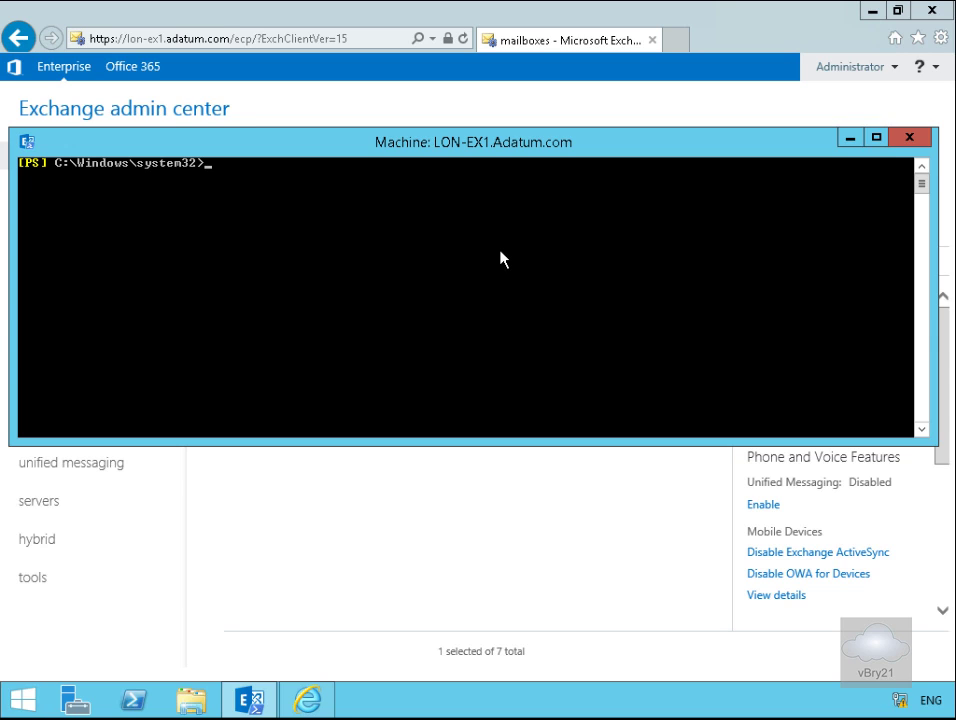
Step: Run Get-User for the Development OU piped to Enable-Mailbox in "Mailbox Database 1", reviewing the output
text(Get-User -OrganizationalUnit Development | Enable-Mailbox -Database "Mailbox Database 1")
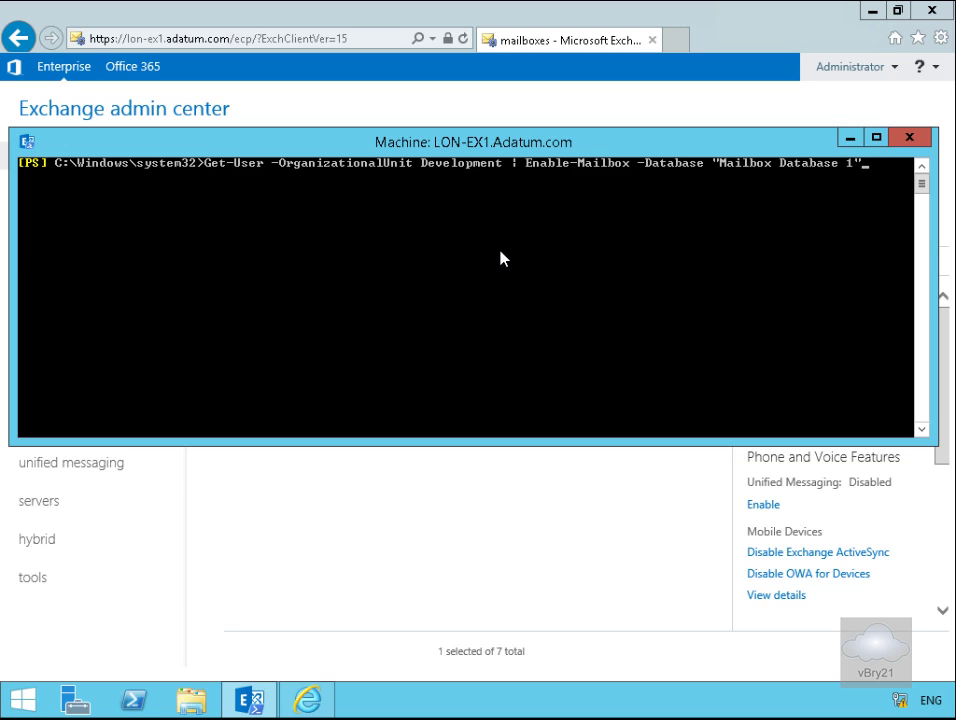
mouse_move(341, 258)
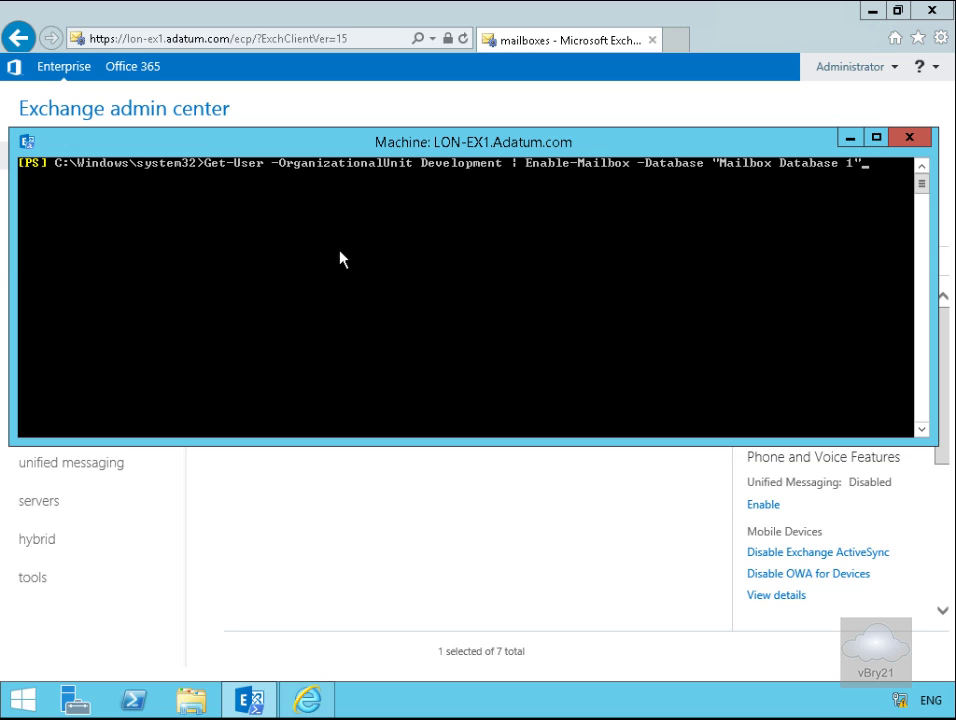
mouse_move(369, 174)
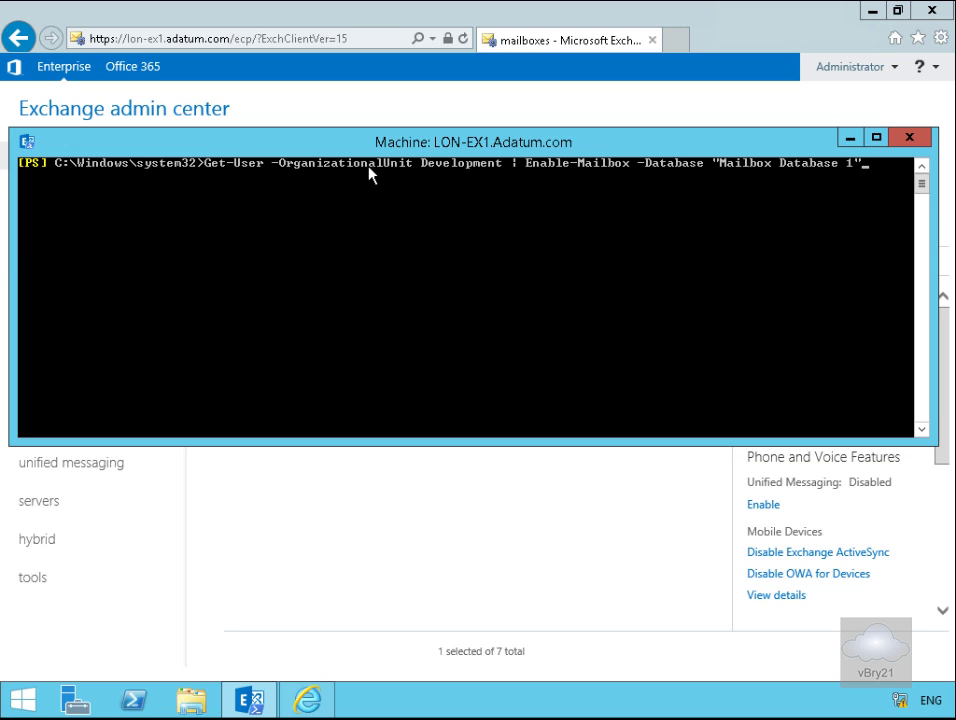
mouse_move(500, 170)
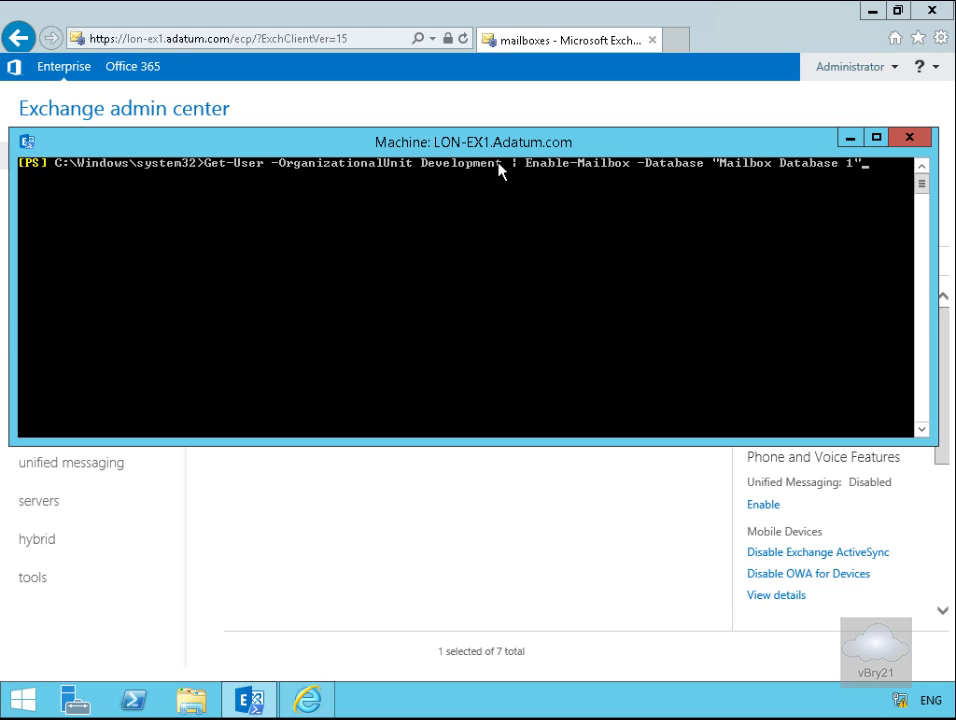
mouse_move(486, 182)
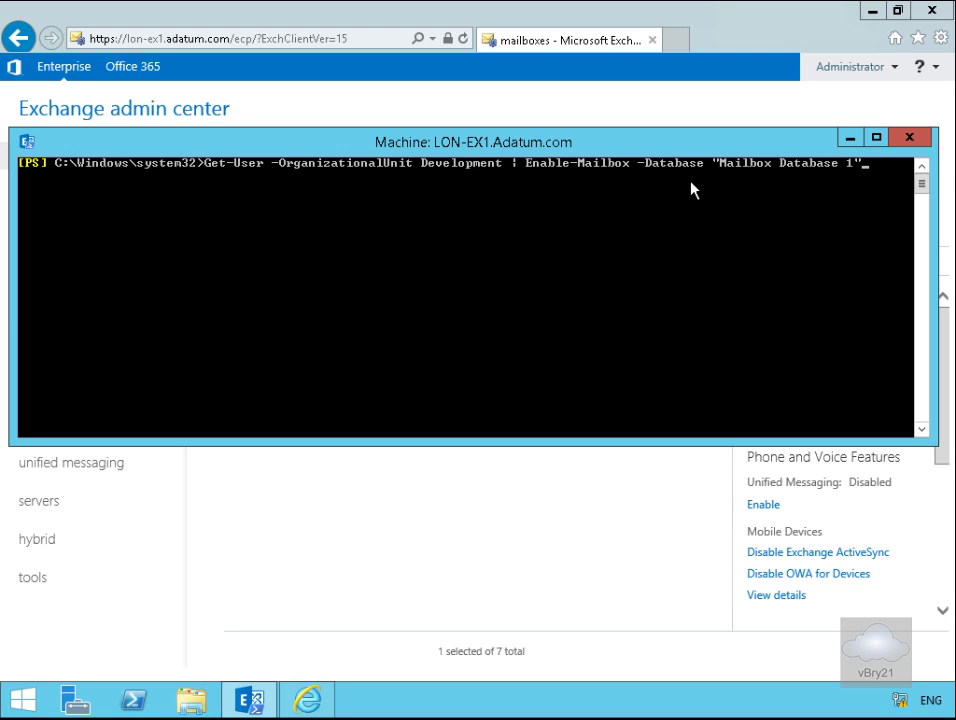
mouse_move(810, 210)
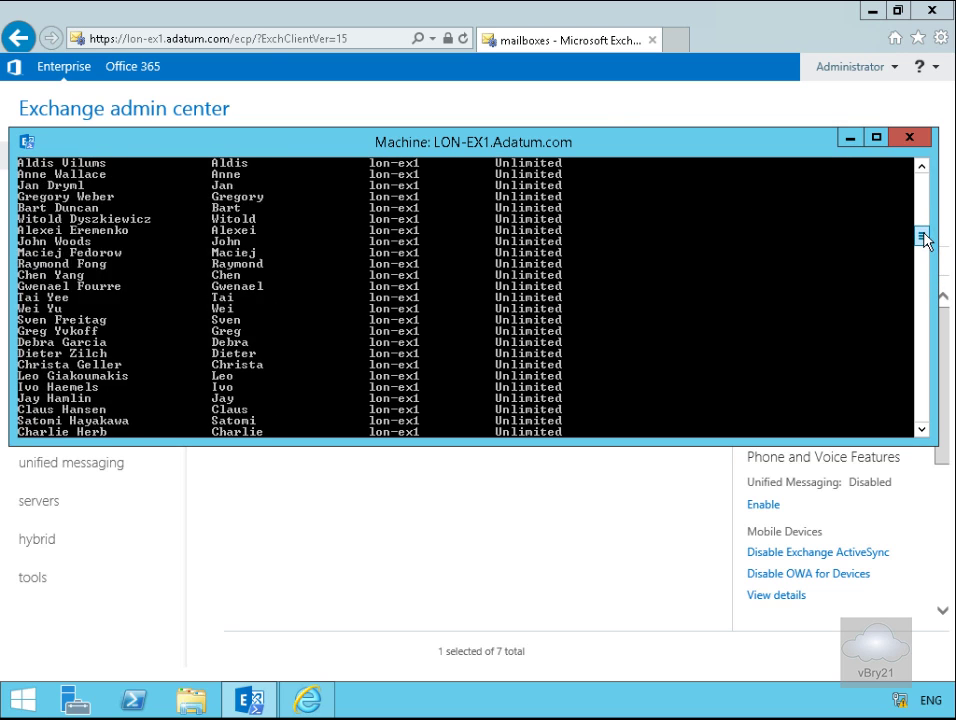
scroll(down, 3)
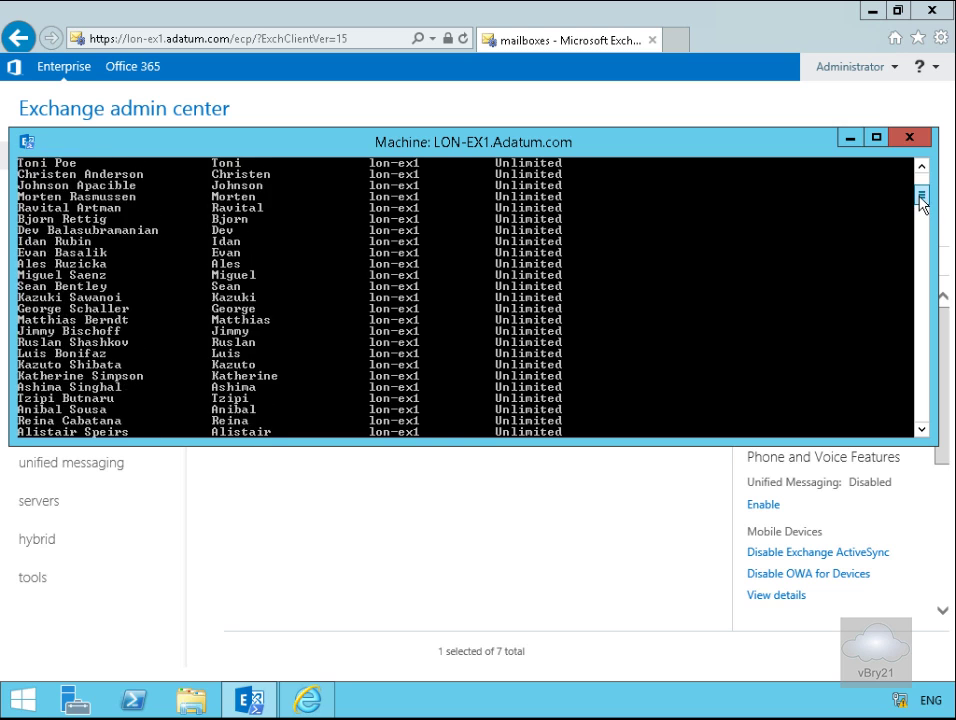